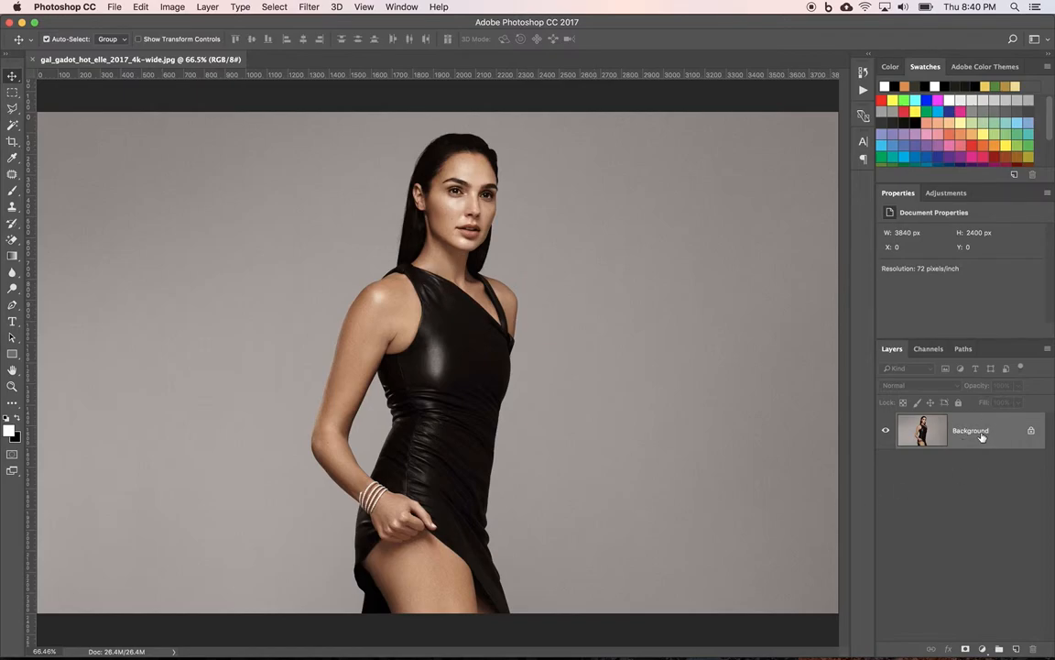
{"action": "mouse_move", "coordinate": [1007, 436]}
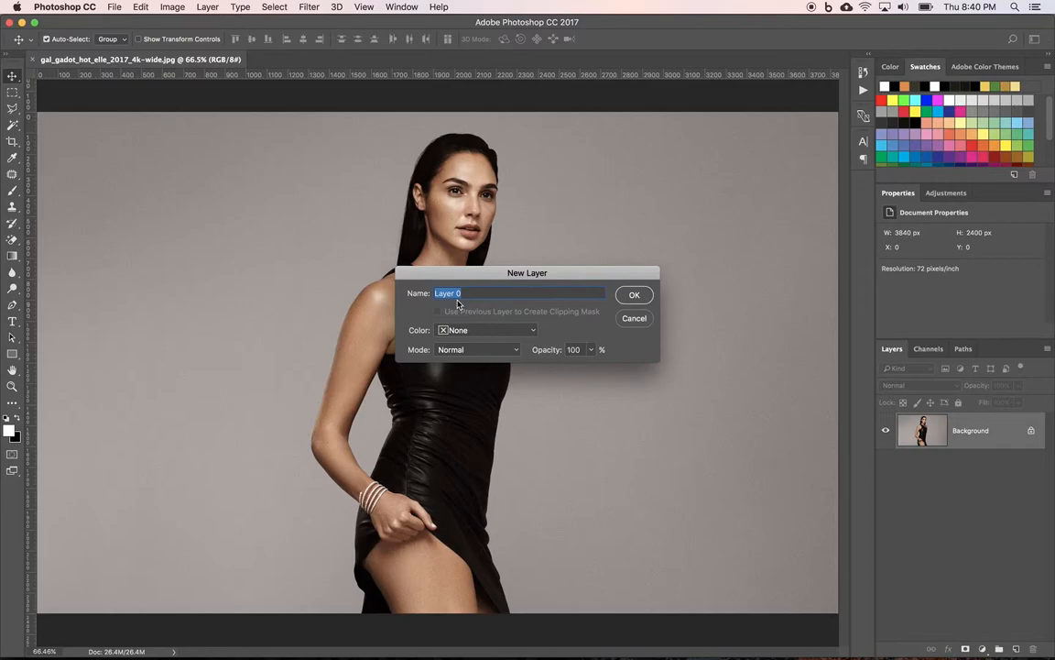
- Rename Background to Posterize, duplicate it as a hidden Lines layer, and reselect Posterize
{"action": "type", "text": "Posteriz"}
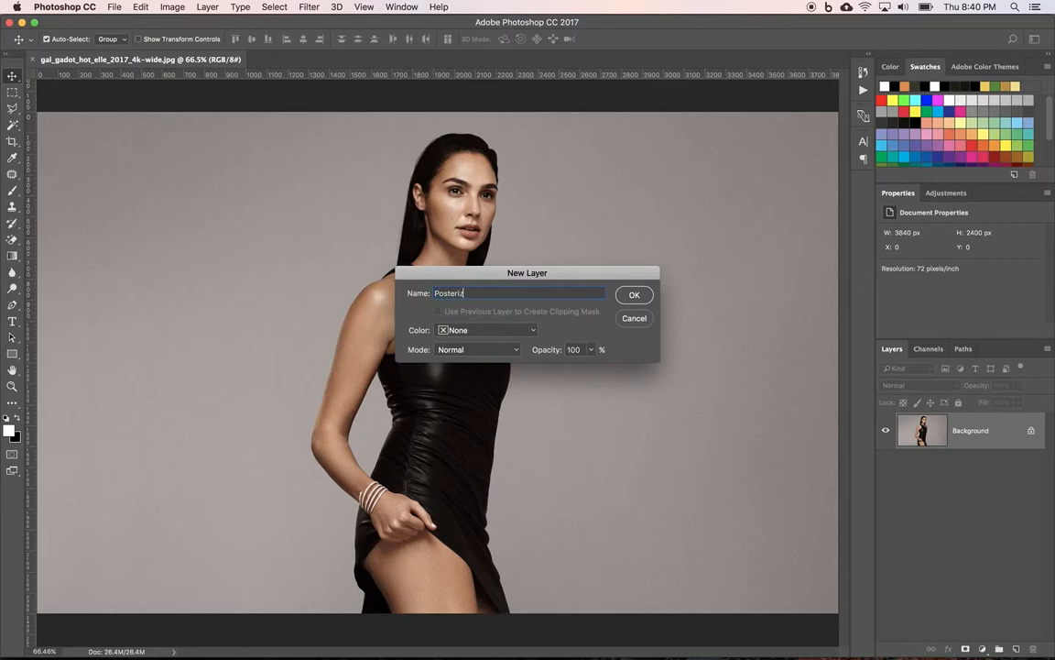
{"action": "left_click", "coordinate": [634, 295]}
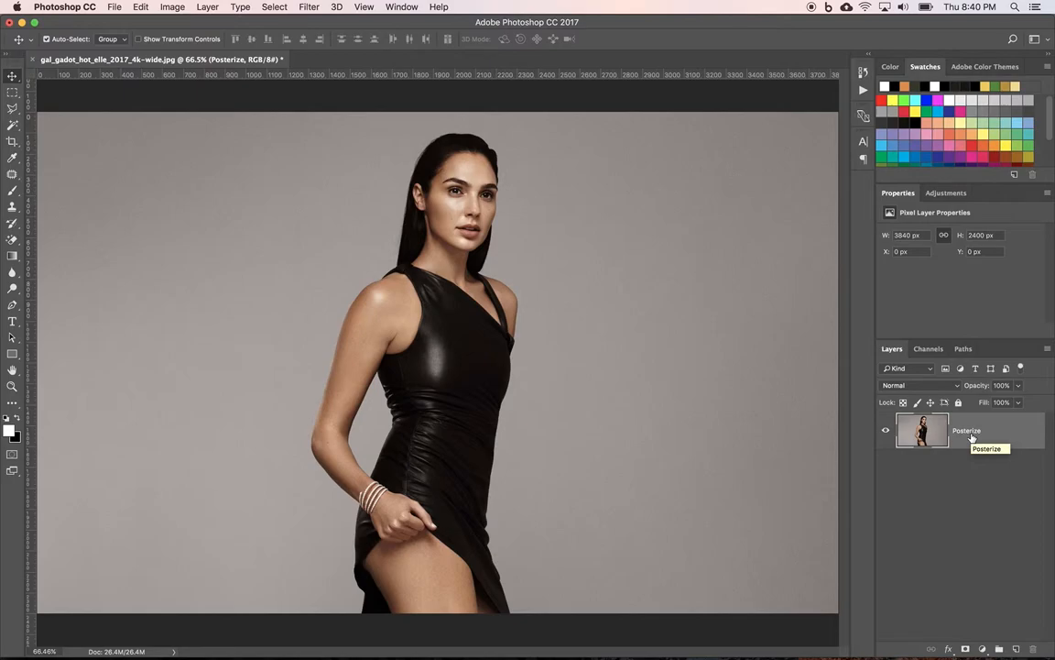
{"action": "key", "text": "cmd+j"}
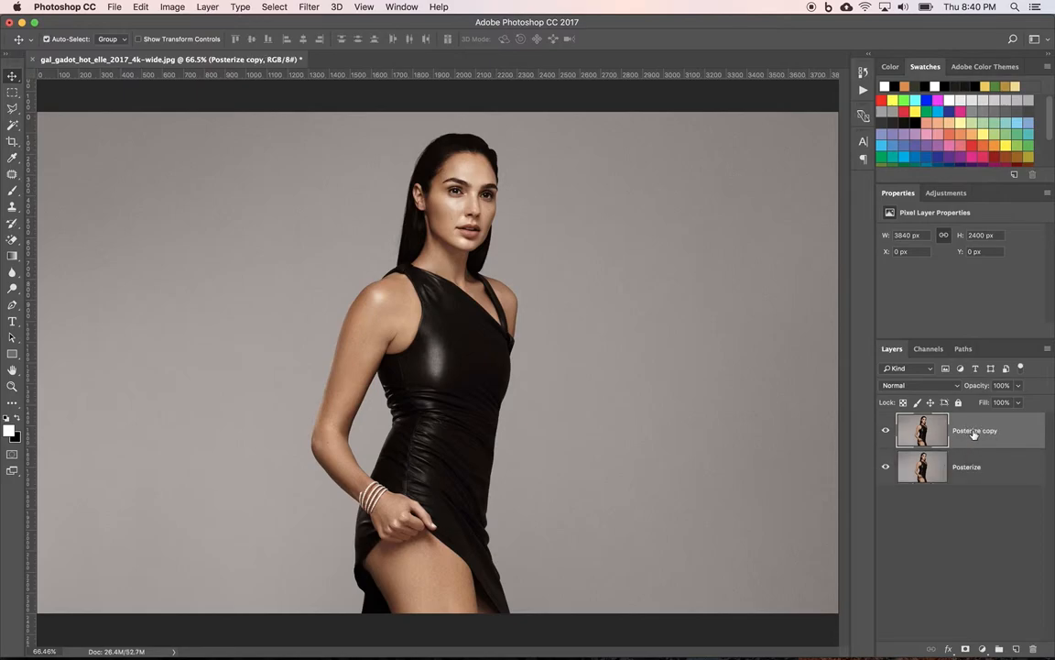
{"action": "double_click", "coordinate": [975, 431]}
{"action": "type", "text": "Lines"}
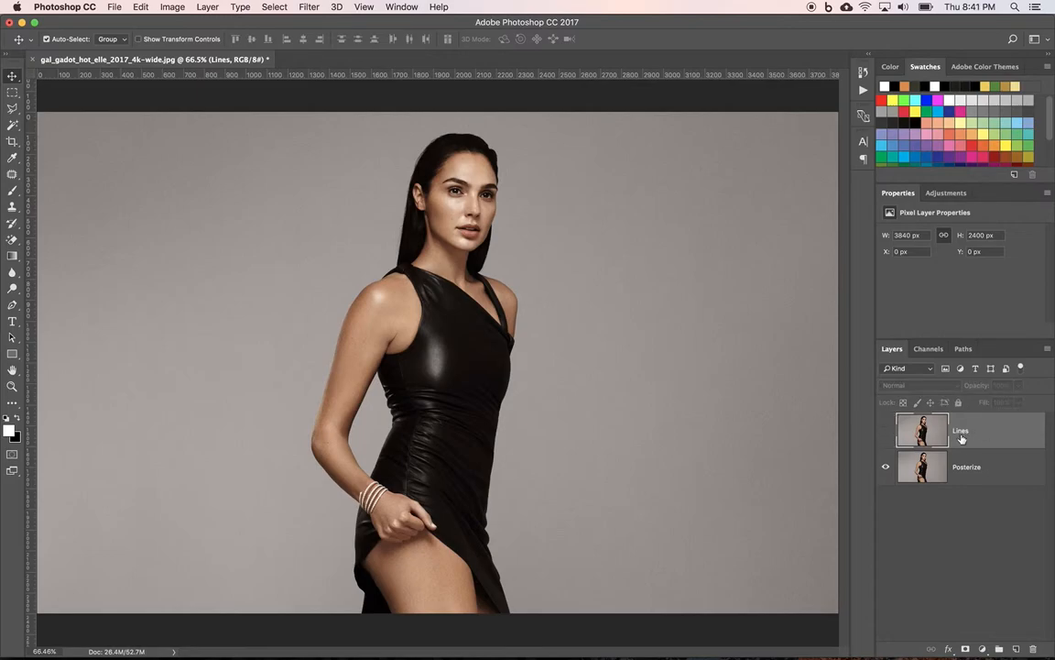
{"action": "left_click", "coordinate": [967, 466]}
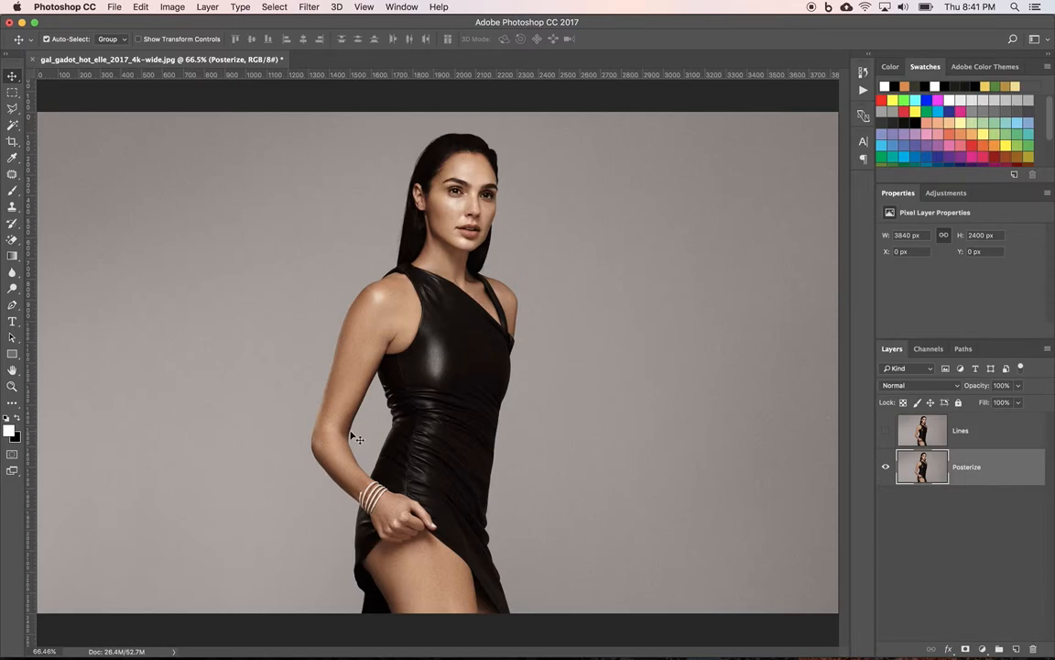
{"action": "mouse_move", "coordinate": [681, 361]}
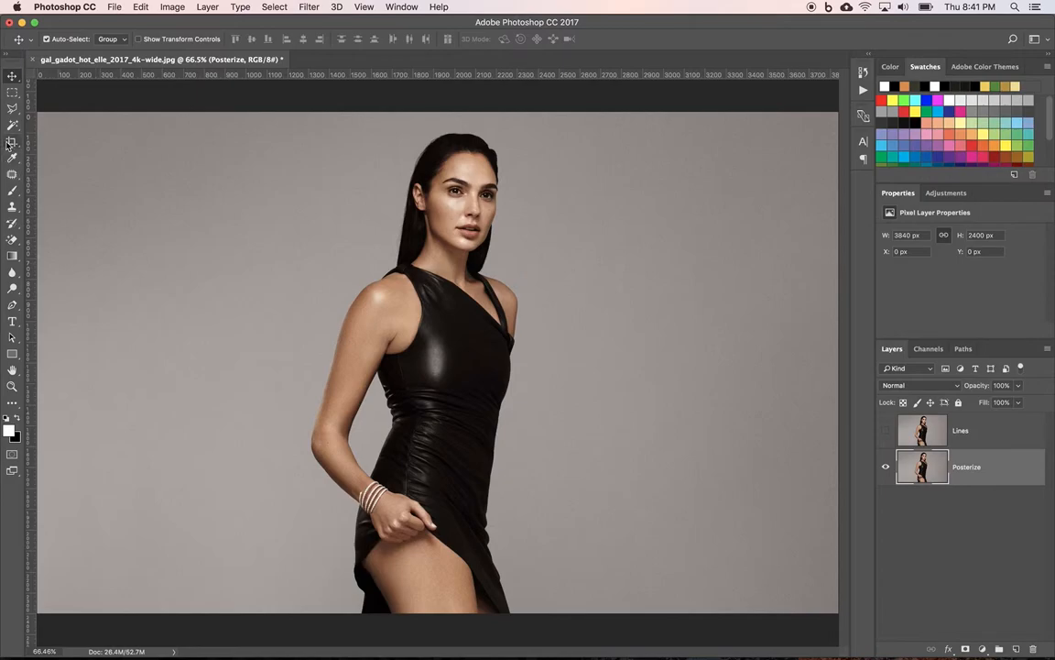
- Crop the photo to a 2066 × 2400 px portrait frame around the woman
{"action": "left_click", "coordinate": [12, 140]}
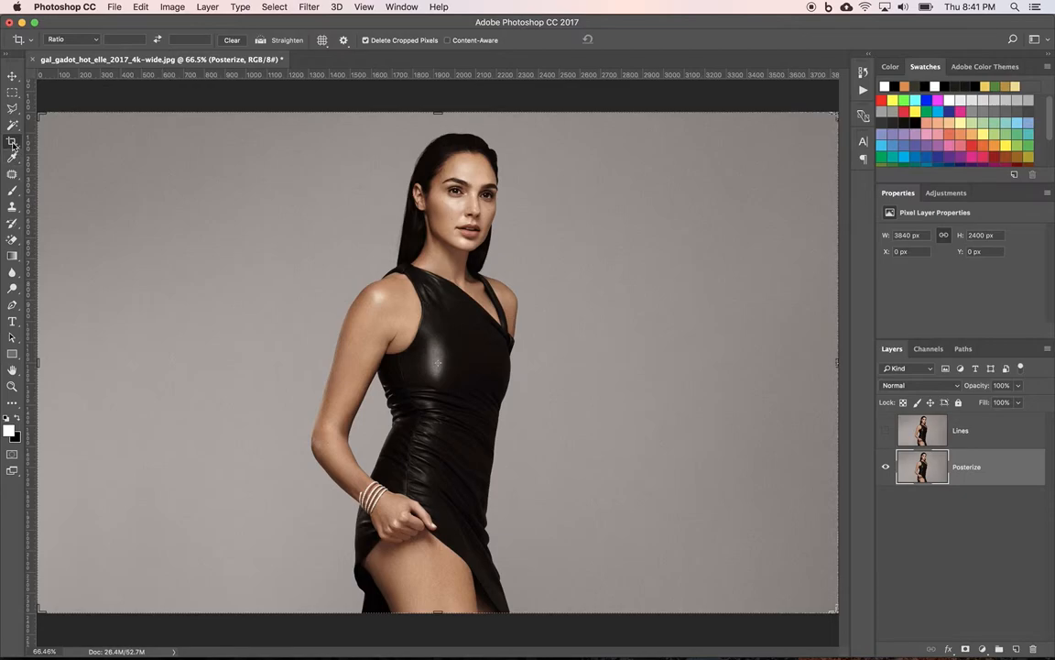
{"action": "mouse_move", "coordinate": [35, 358]}
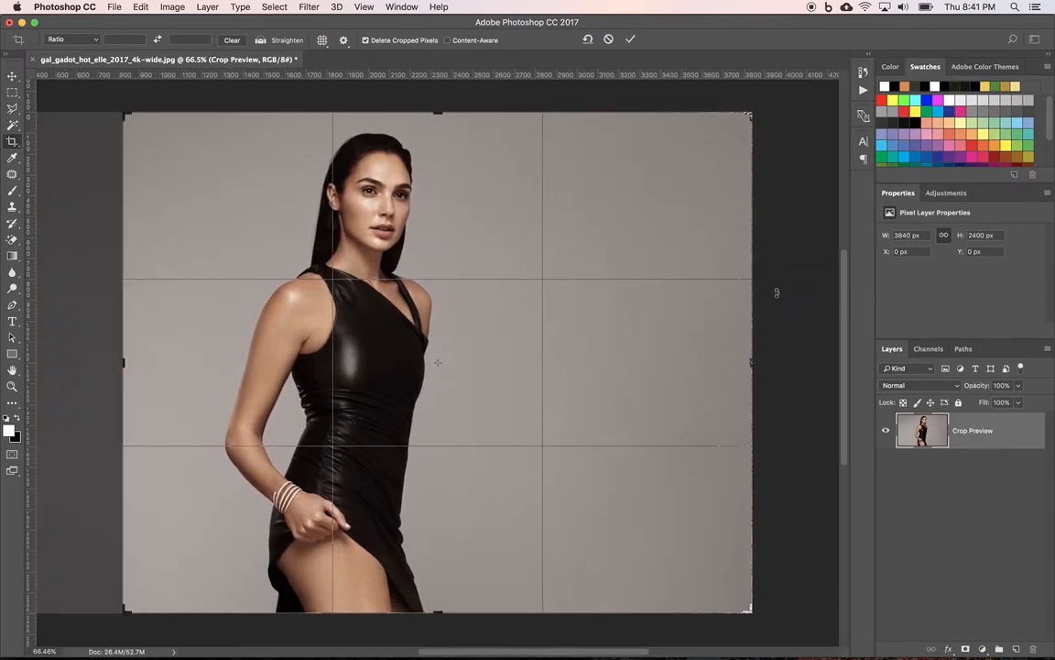
{"action": "left_click_drag", "start_coordinate": [752, 362], "coordinate": [646, 371]}
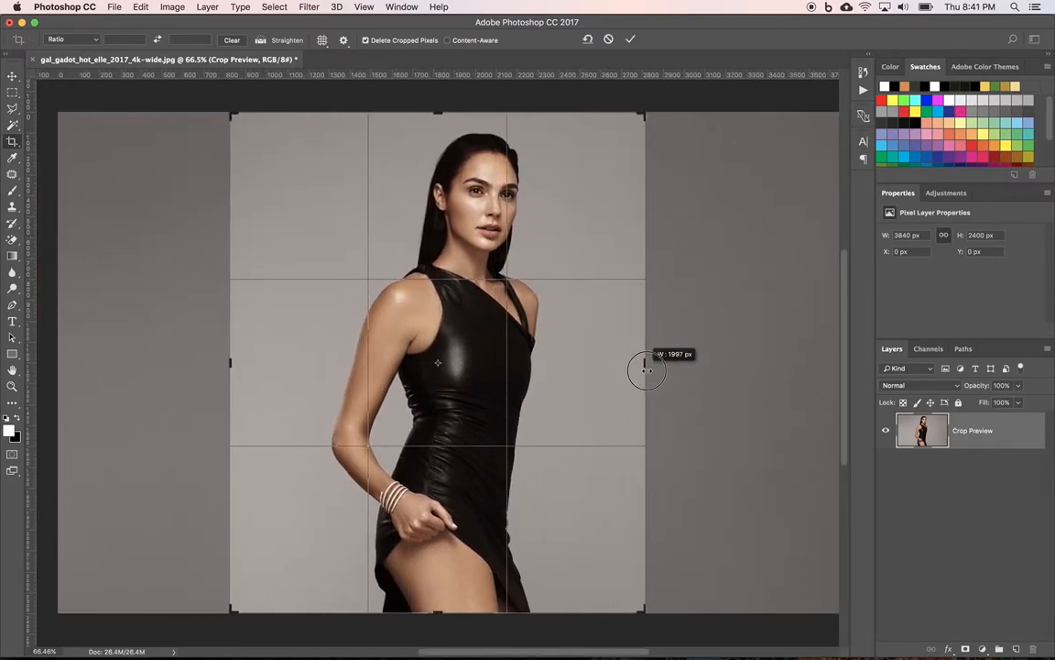
{"action": "left_click_drag", "start_coordinate": [646, 371], "coordinate": [632, 376]}
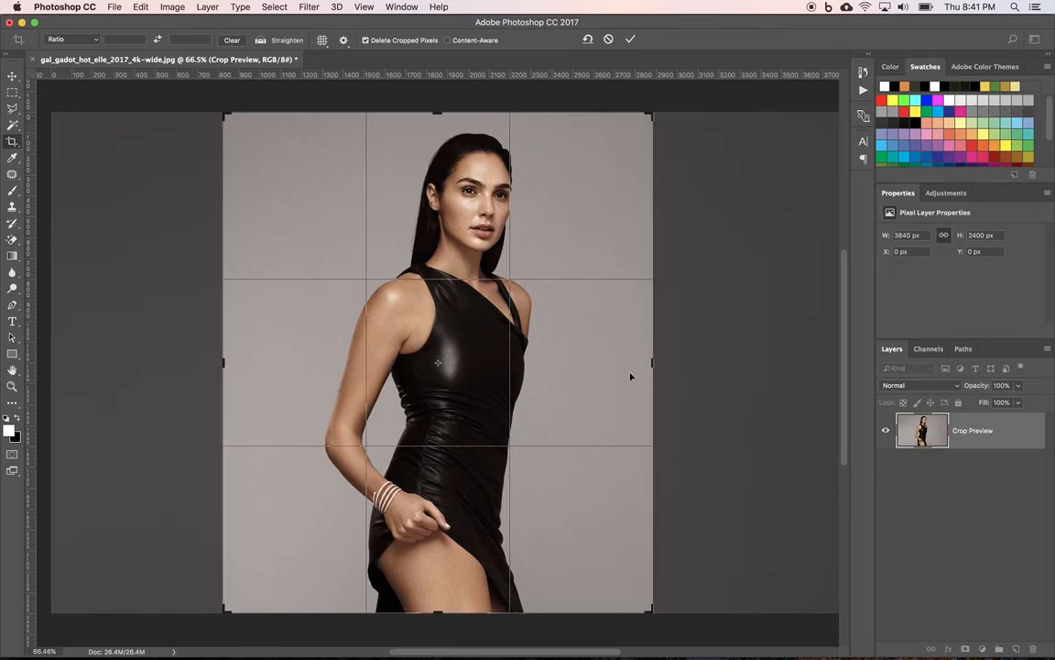
{"action": "left_click", "coordinate": [631, 39]}
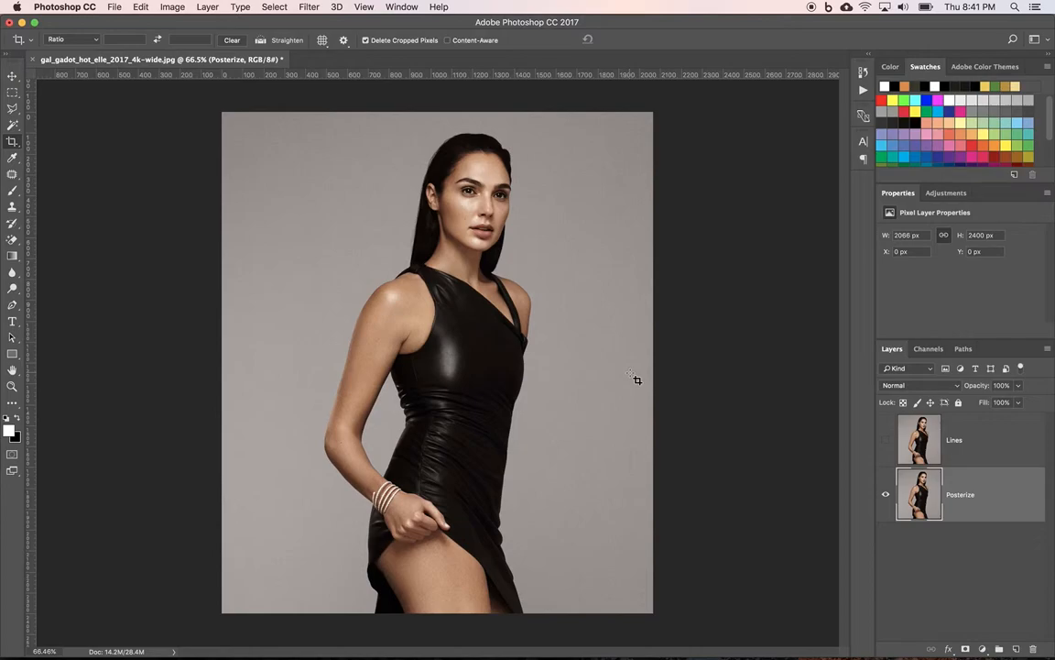
{"action": "mouse_move", "coordinate": [200, 150]}
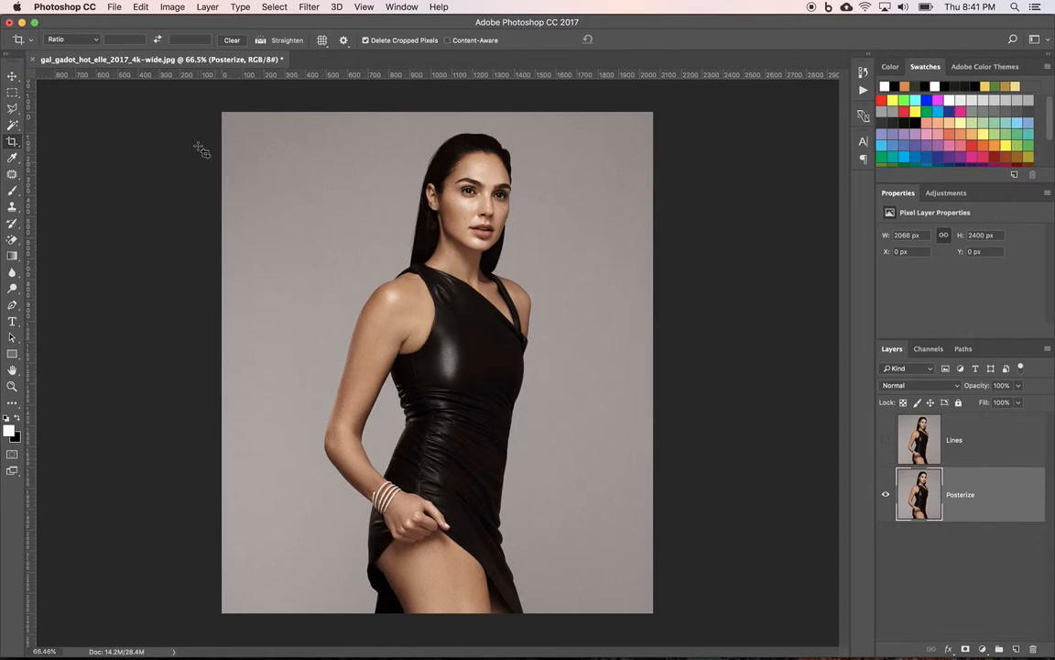
- Switch to the Move tool and make the Posterize layer an embedded smart object
{"action": "left_click", "coordinate": [13, 78]}
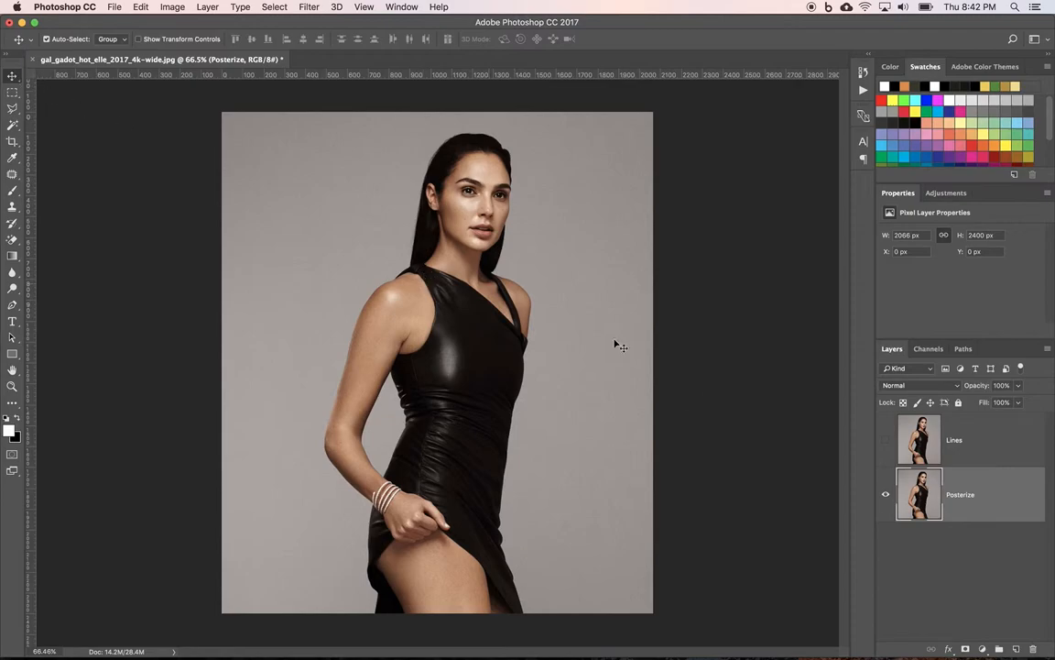
{"action": "right_click", "coordinate": [919, 494]}
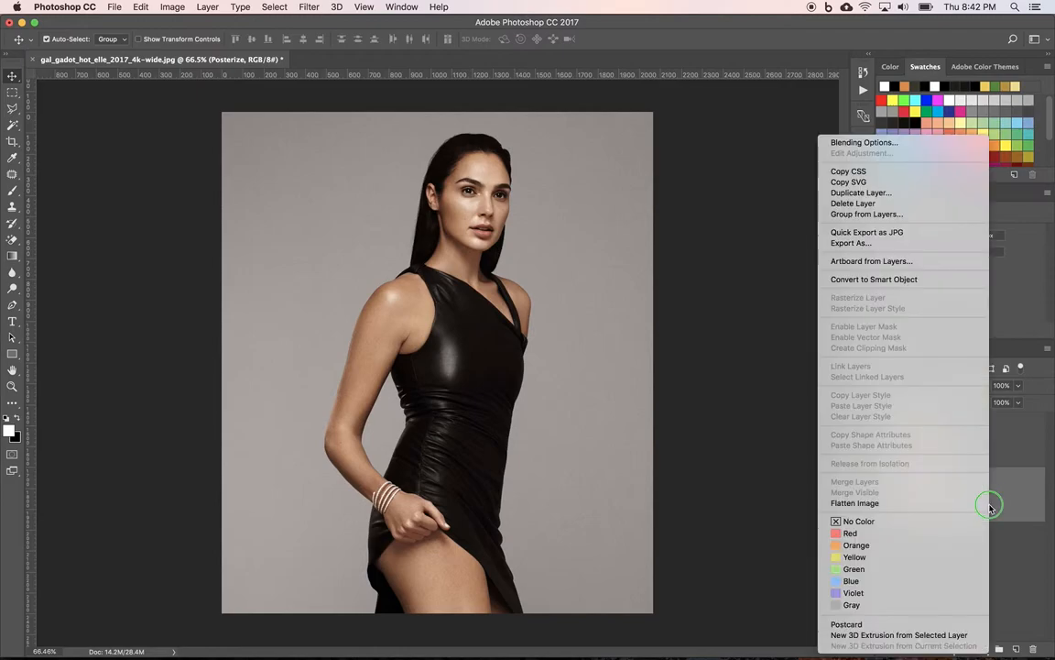
{"action": "mouse_move", "coordinate": [928, 261]}
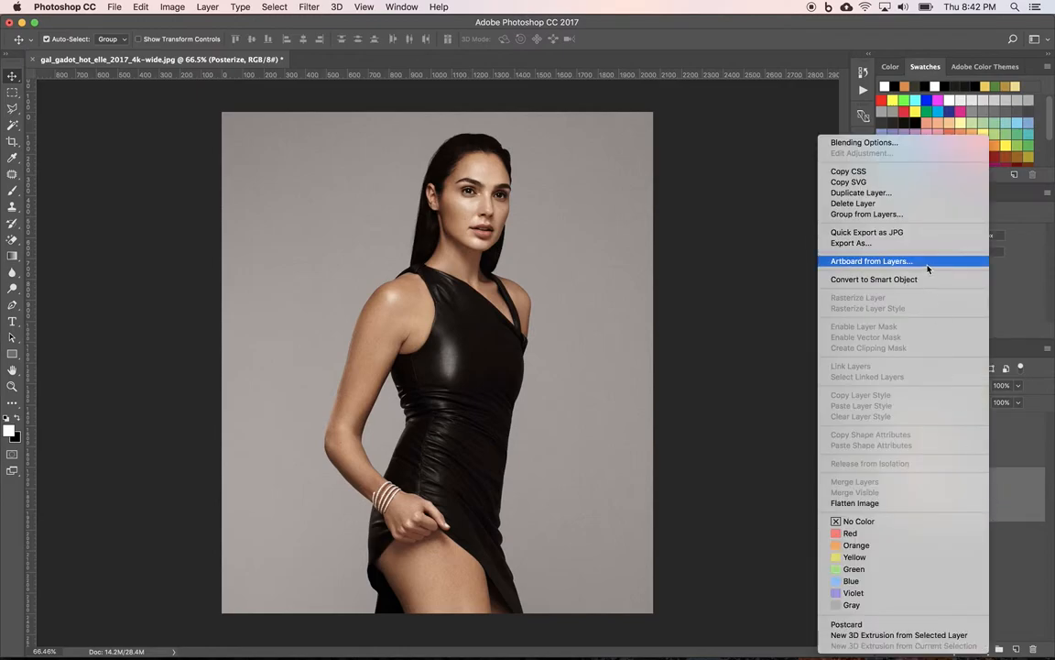
{"action": "left_click", "coordinate": [874, 278]}
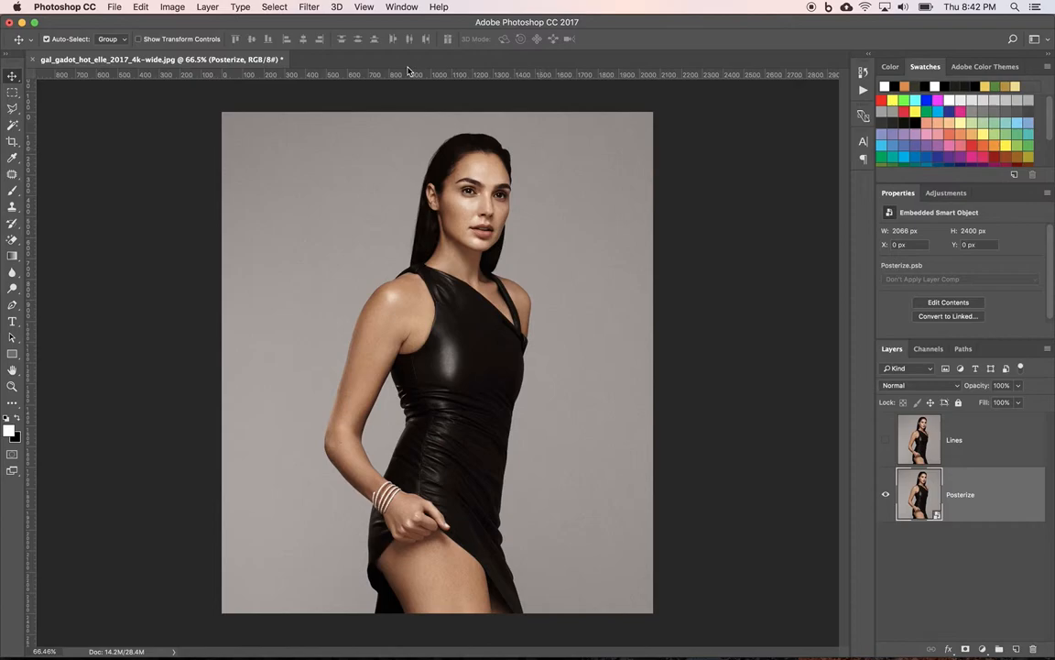
- Apply Artistic > Poster Edges with Thickness 0, Intensity 8, Posterization 0
{"action": "left_click", "coordinate": [309, 7]}
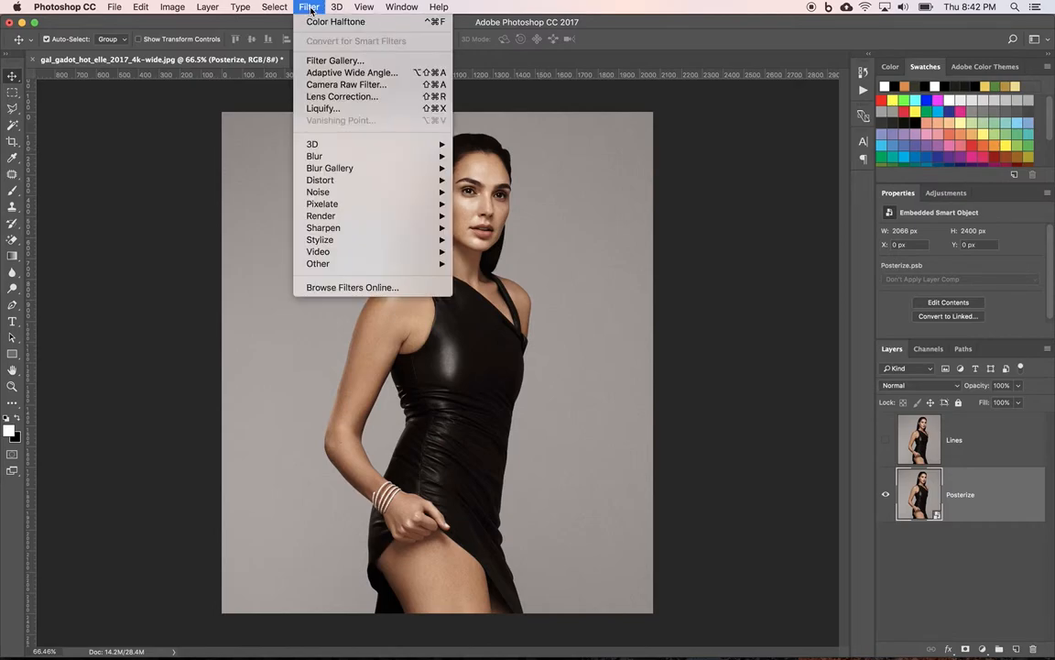
{"action": "mouse_move", "coordinate": [335, 61]}
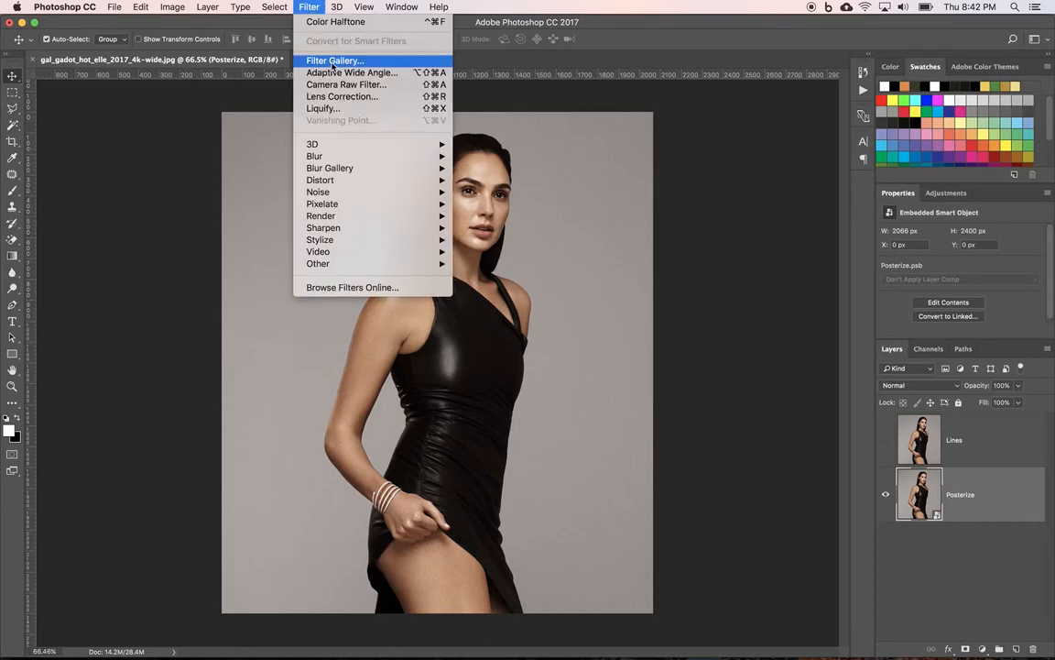
{"action": "left_click", "coordinate": [334, 60]}
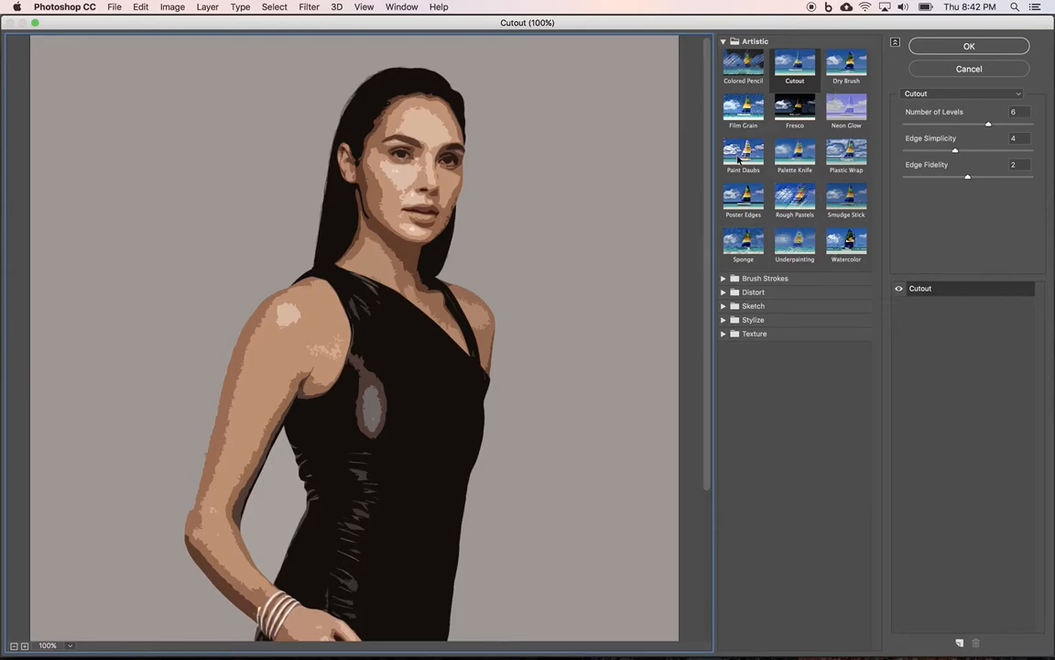
{"action": "left_click", "coordinate": [743, 195]}
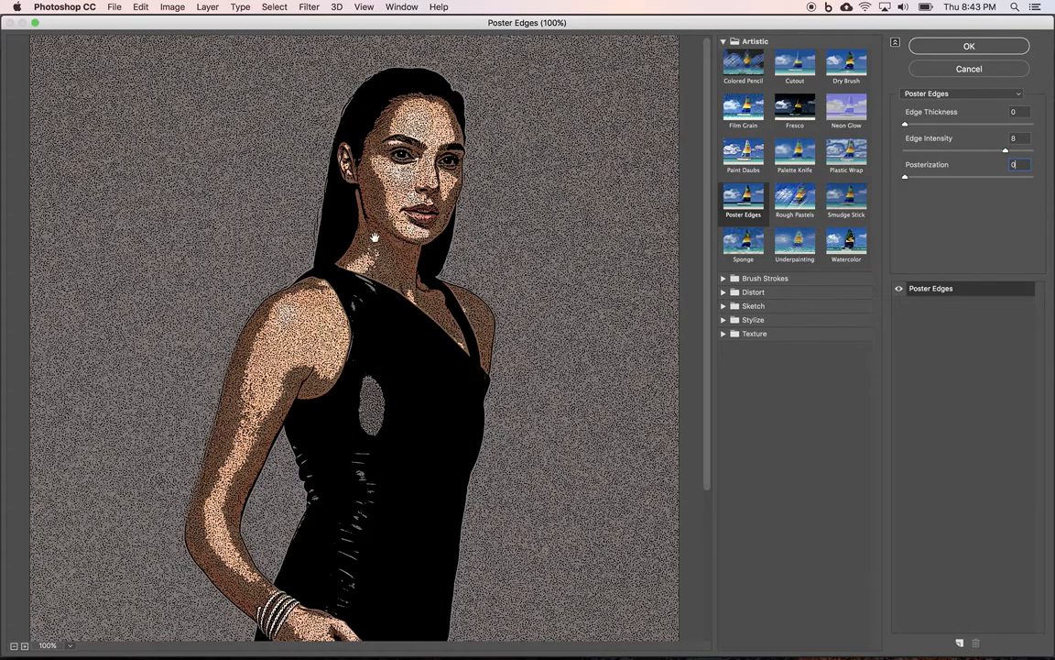
{"action": "mouse_move", "coordinate": [414, 254]}
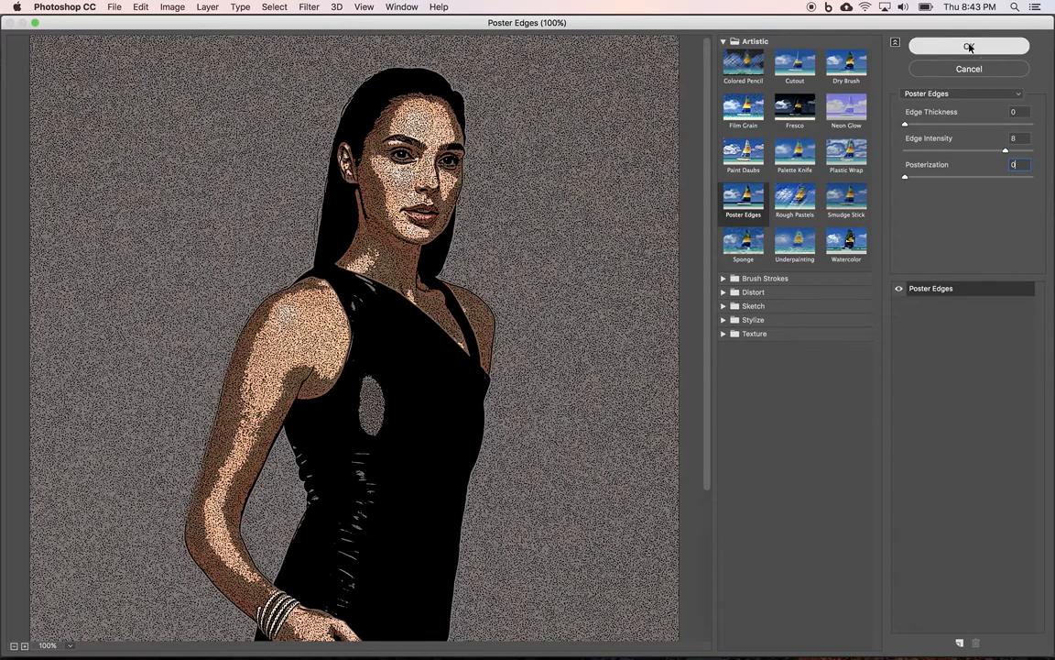
{"action": "left_click", "coordinate": [969, 47]}
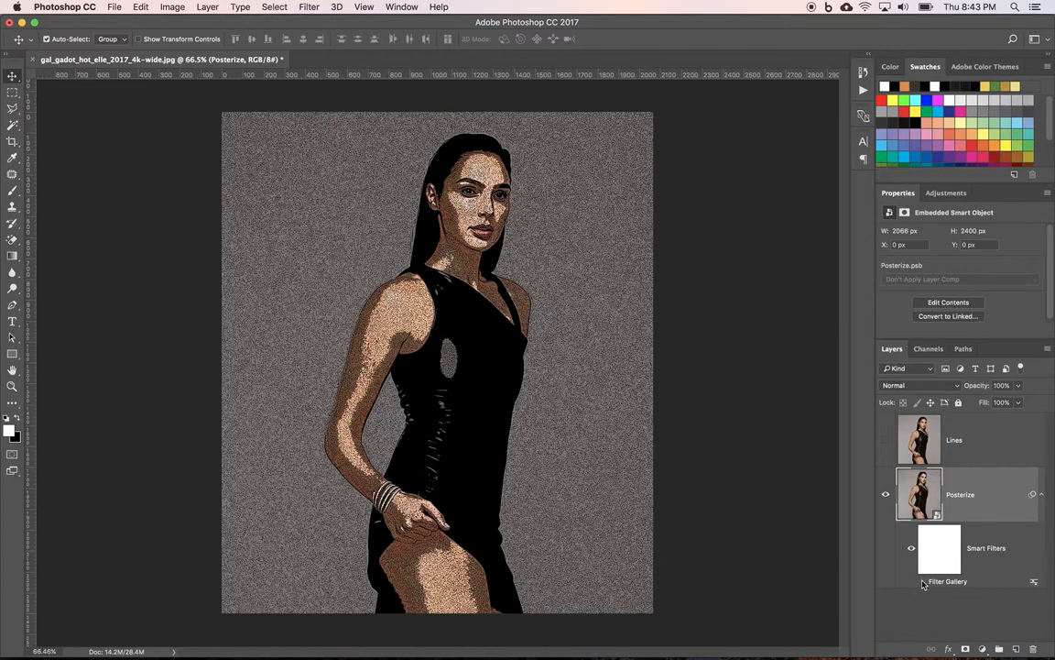
- Compare the filter on and off, then set its blending opacity to 70%
{"action": "left_click", "coordinate": [922, 581]}
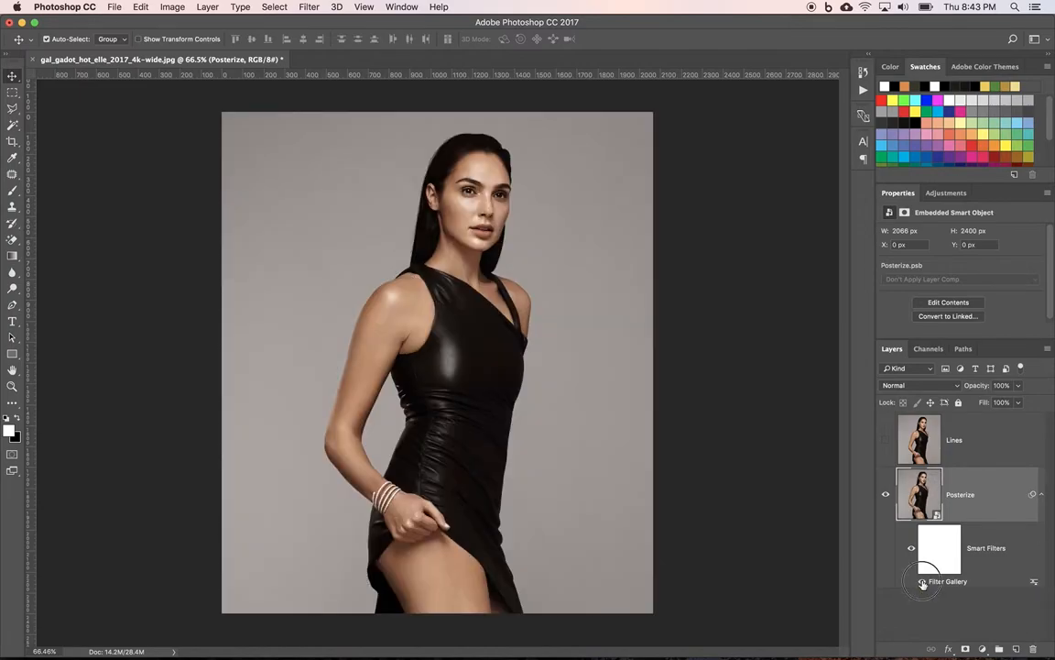
{"action": "left_click", "coordinate": [911, 581]}
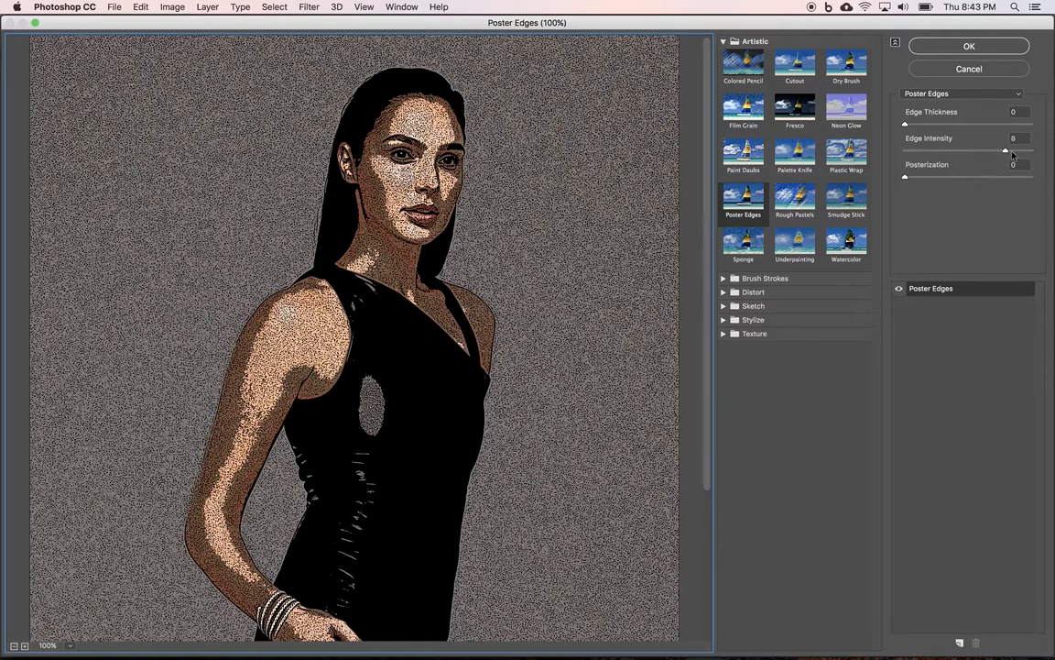
{"action": "left_click", "coordinate": [969, 46]}
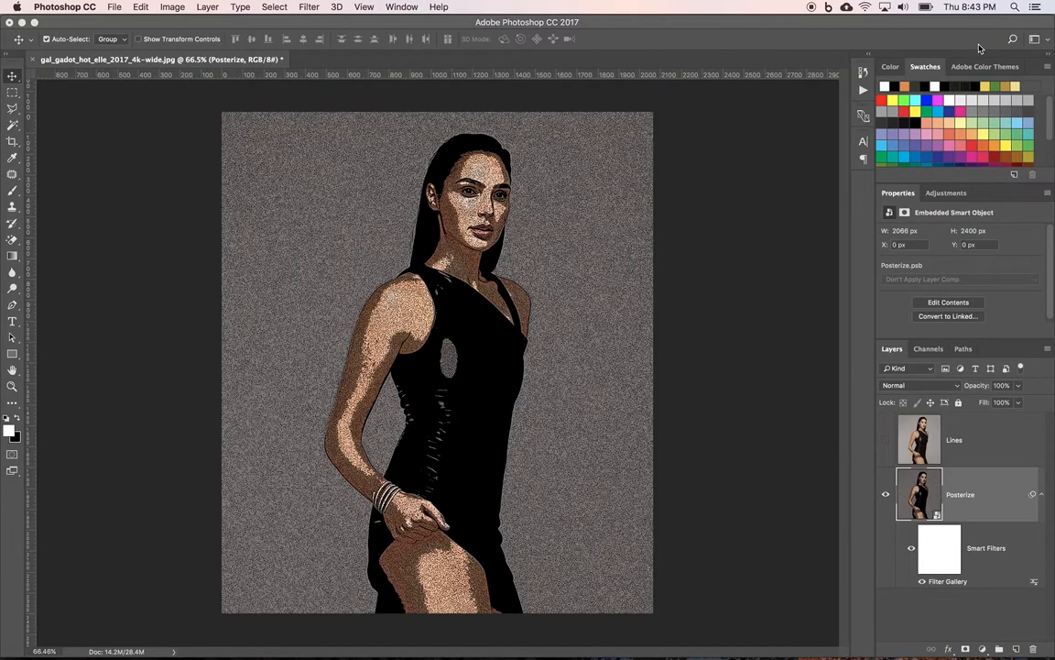
{"action": "mouse_move", "coordinate": [1018, 566]}
{"action": "type", "text": "70"}
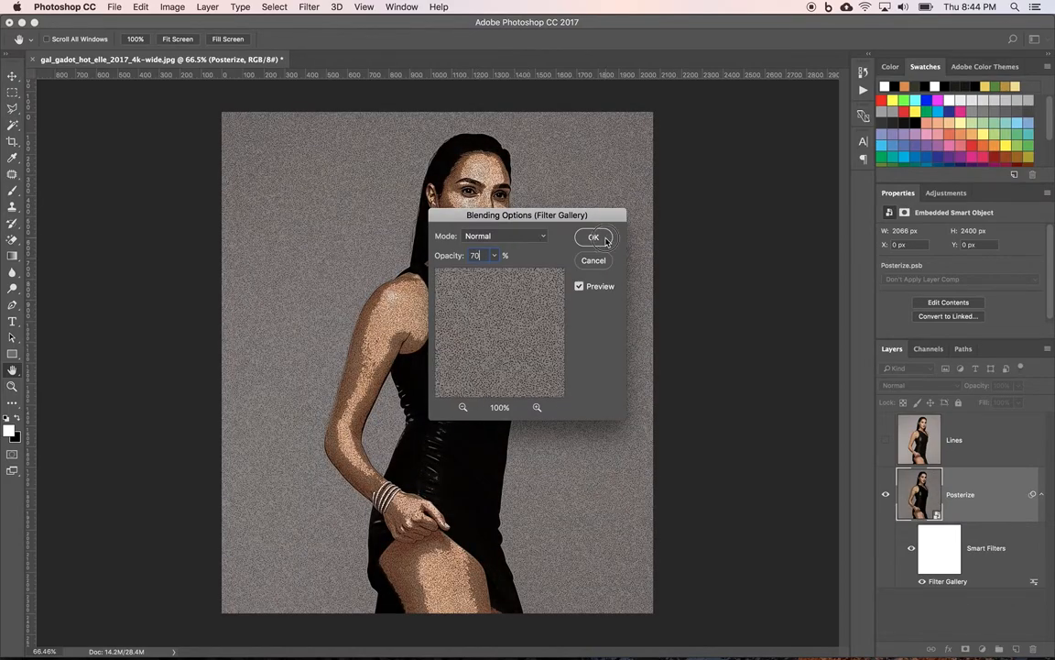
{"action": "left_click", "coordinate": [594, 238]}
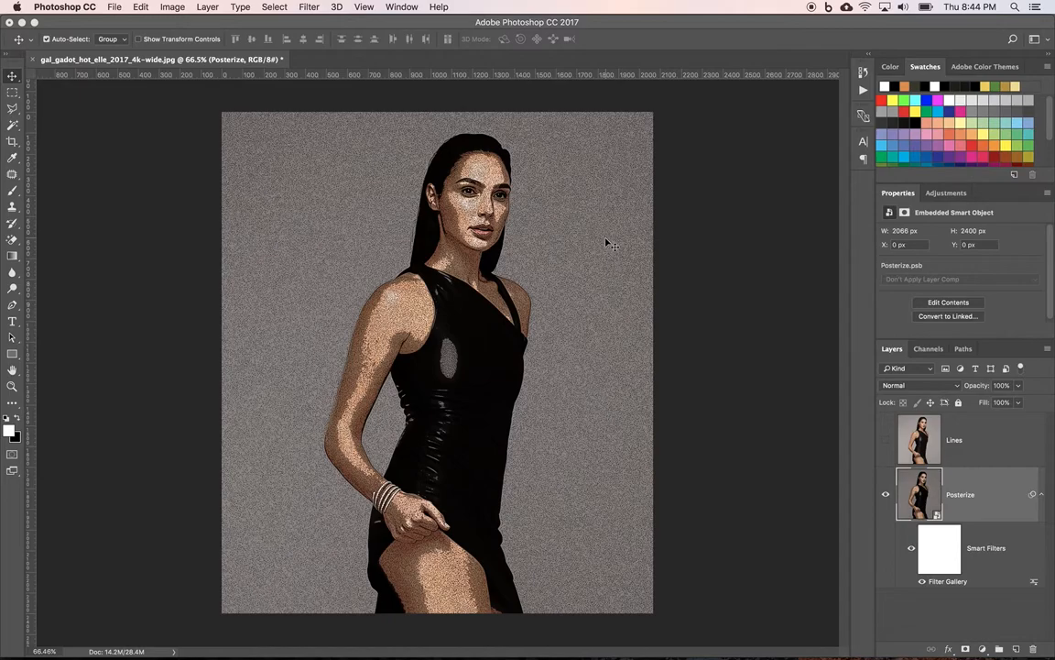
- Add a Filter Gallery Cutout filter with 6 levels, blended at 60% opacity
{"action": "left_click", "coordinate": [309, 7]}
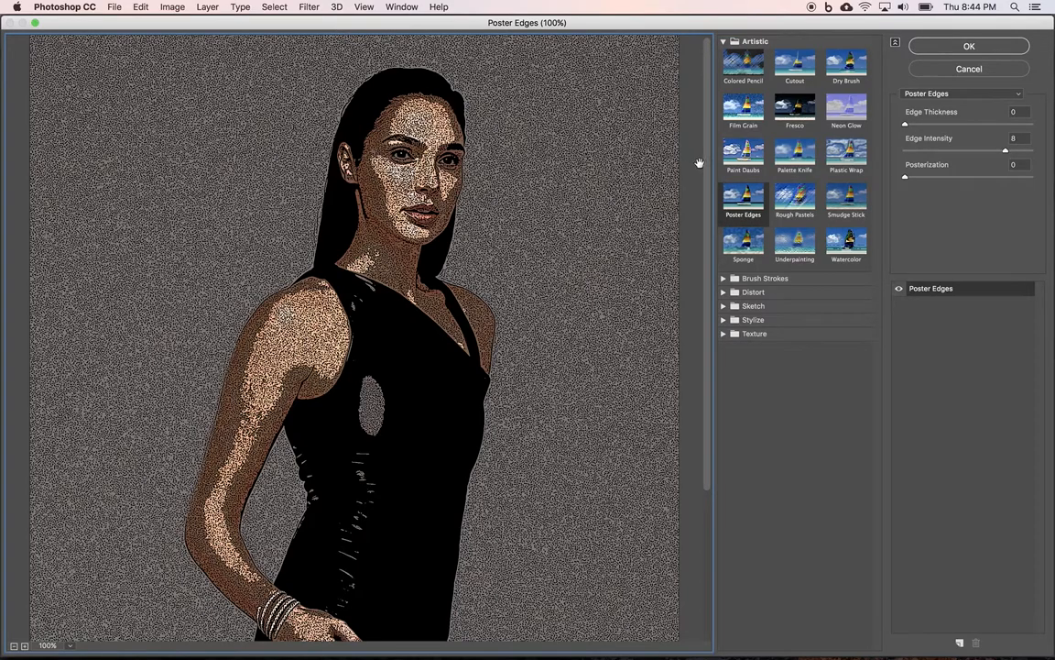
{"action": "left_click", "coordinate": [794, 64]}
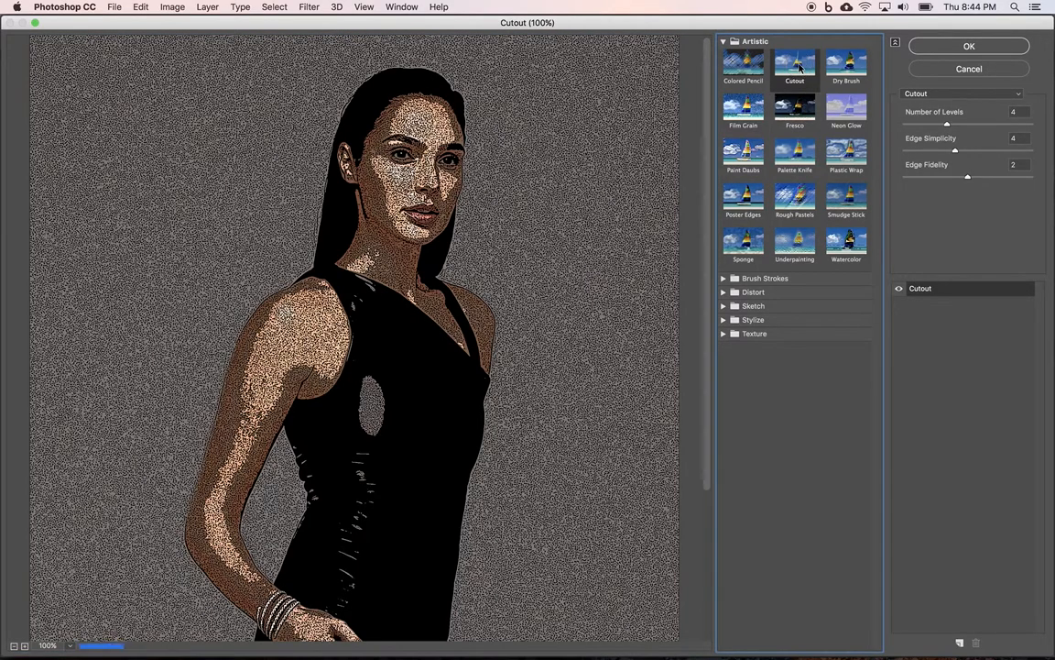
{"action": "left_click", "coordinate": [794, 64]}
{"action": "type", "text": "6"}
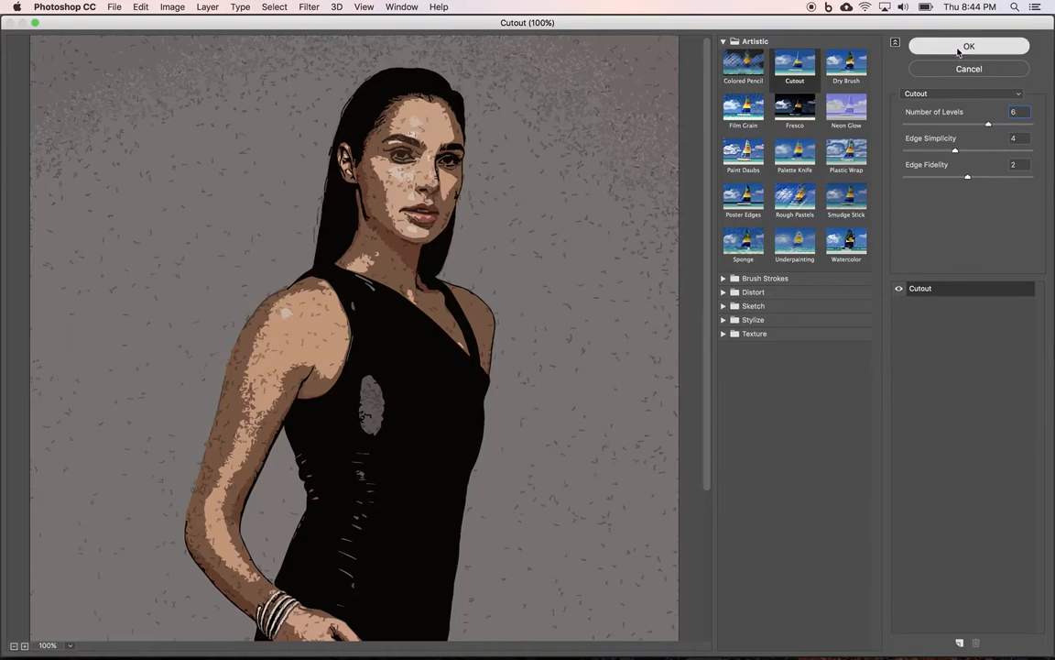
{"action": "left_click", "coordinate": [968, 46]}
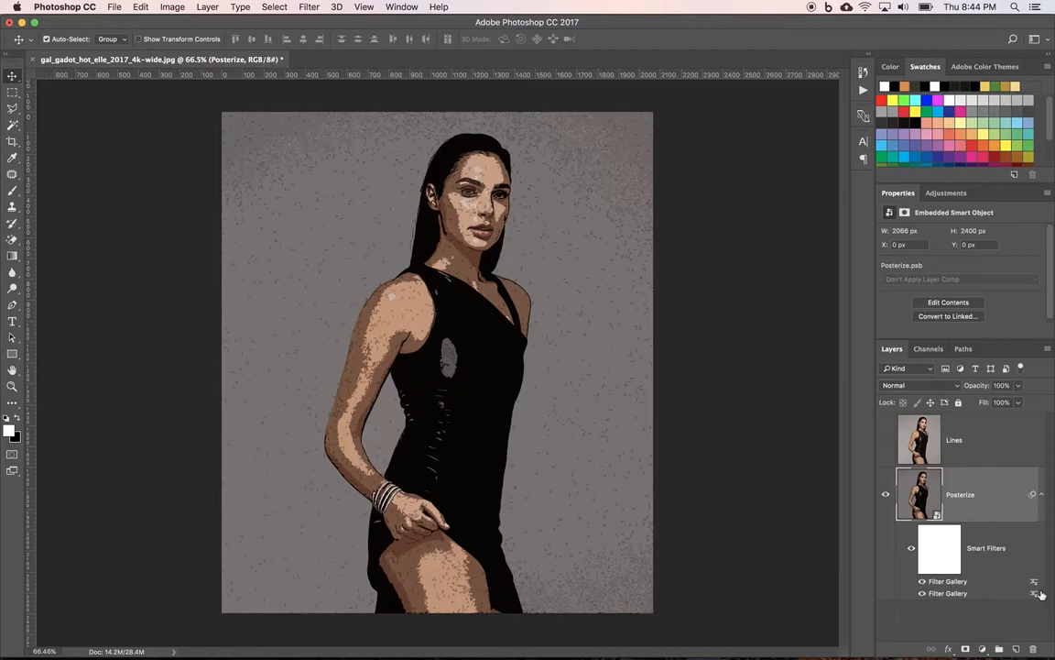
{"action": "mouse_move", "coordinate": [1035, 591]}
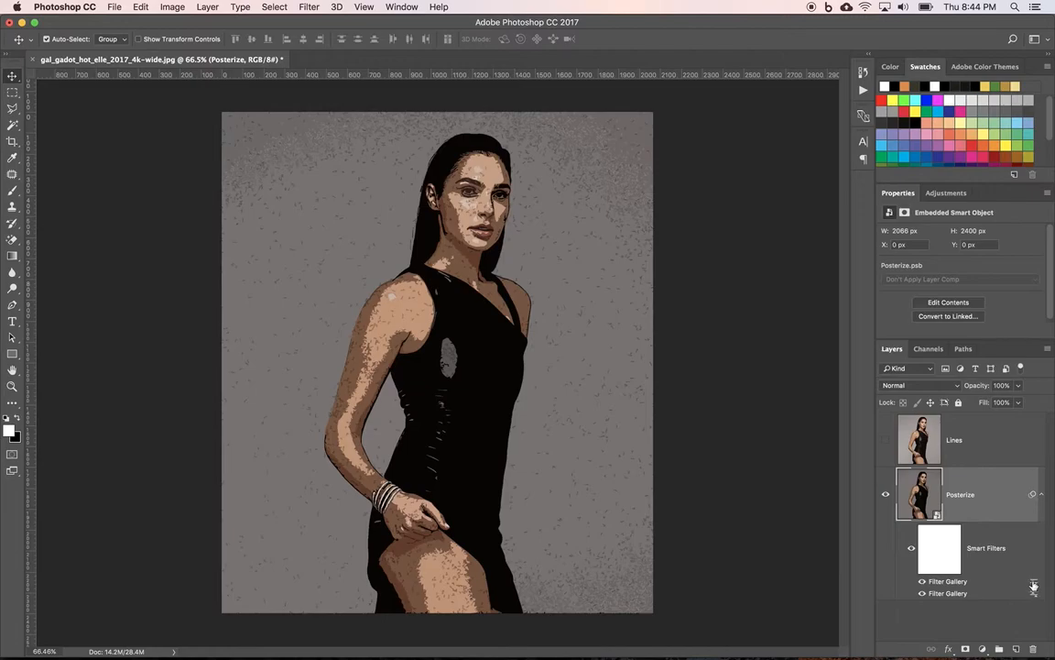
{"action": "mouse_move", "coordinate": [1034, 584]}
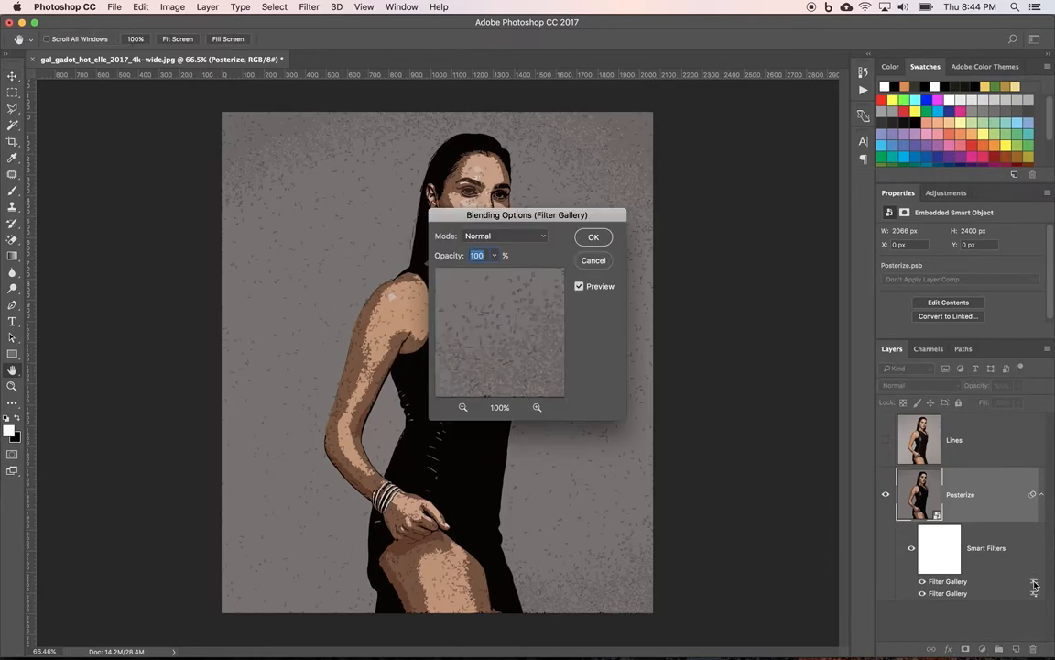
{"action": "mouse_move", "coordinate": [487, 284]}
{"action": "type", "text": "60"}
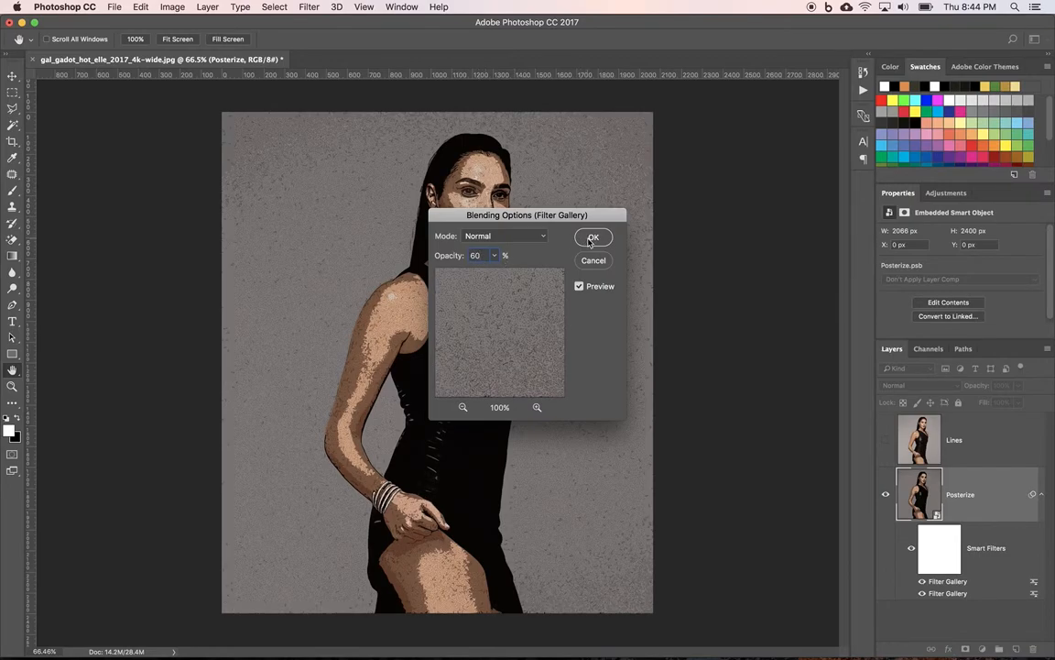
{"action": "left_click", "coordinate": [594, 237]}
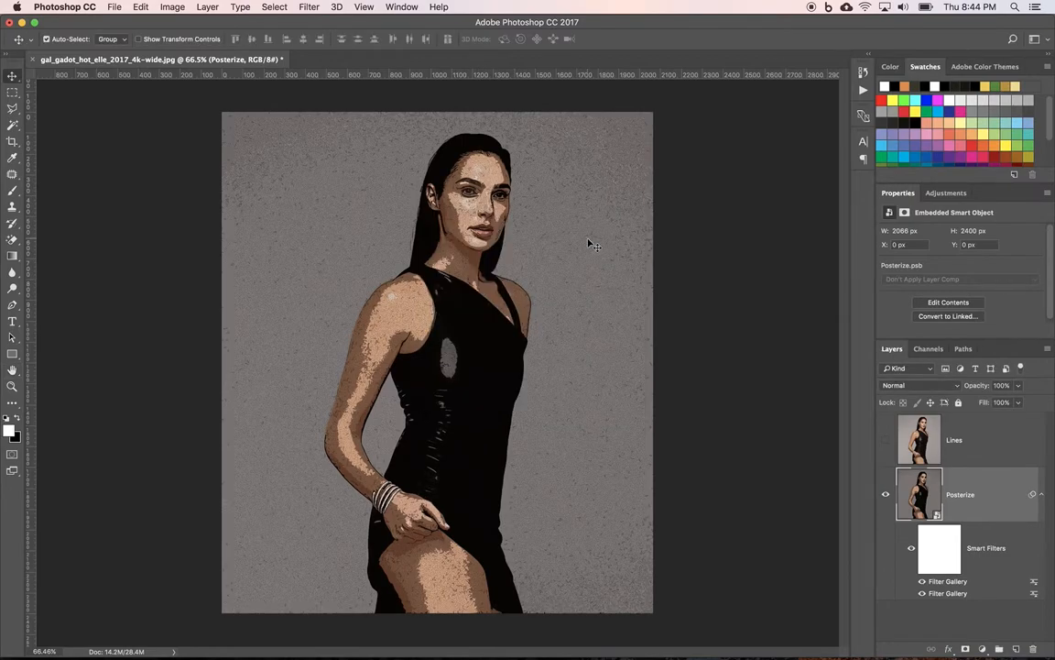
{"action": "mouse_move", "coordinate": [712, 391]}
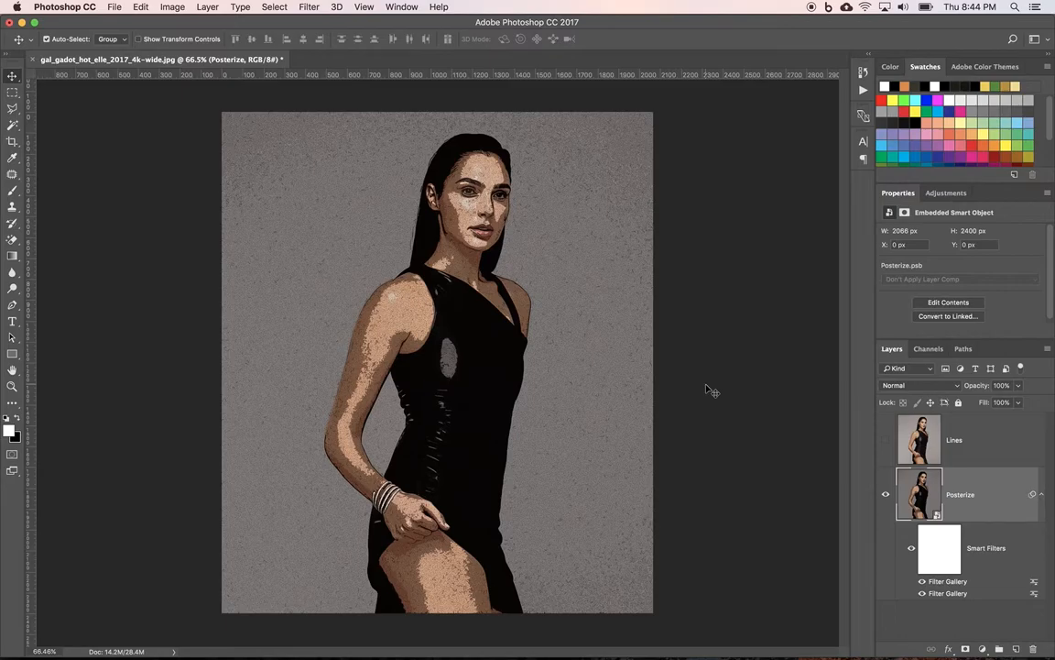
- Open the Filter Gallery and exit it without changes
{"action": "left_click", "coordinate": [309, 6]}
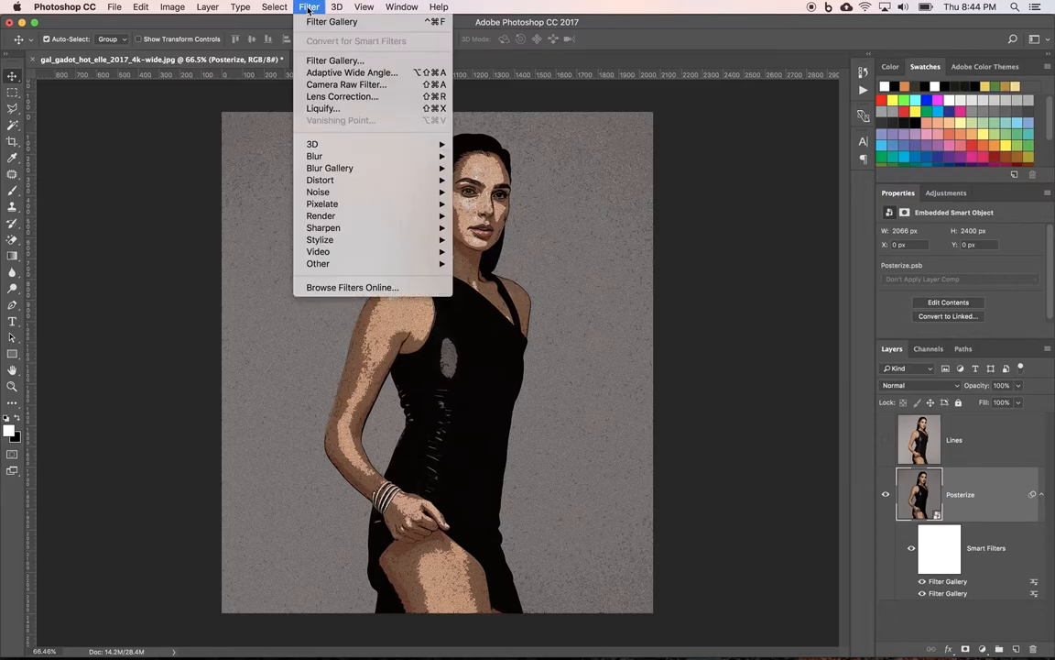
{"action": "left_click", "coordinate": [309, 6]}
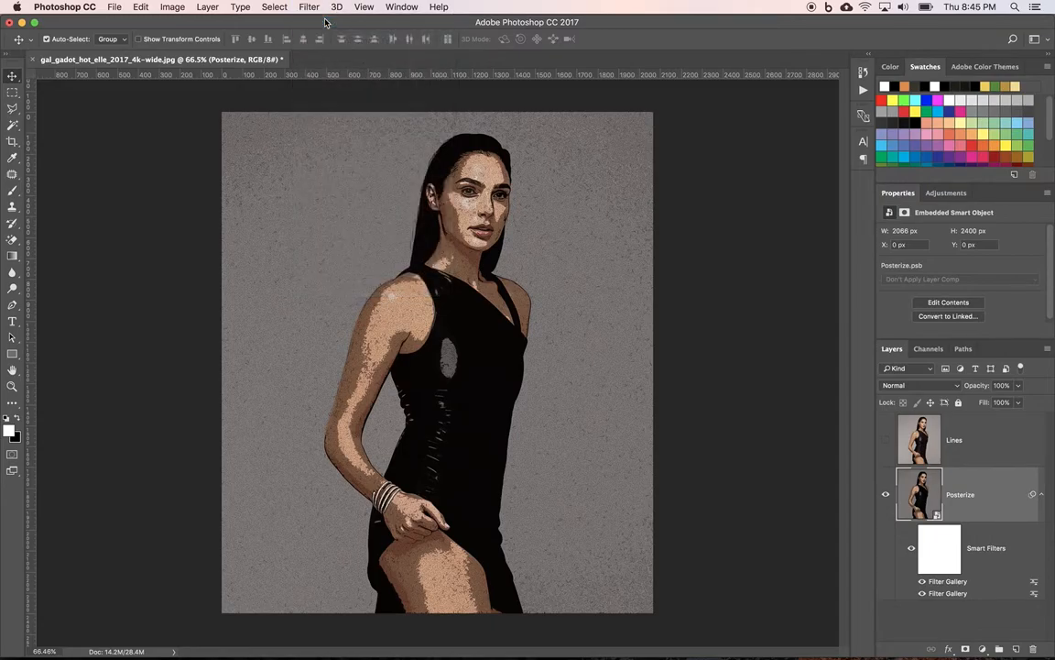
{"action": "left_click", "coordinate": [309, 7]}
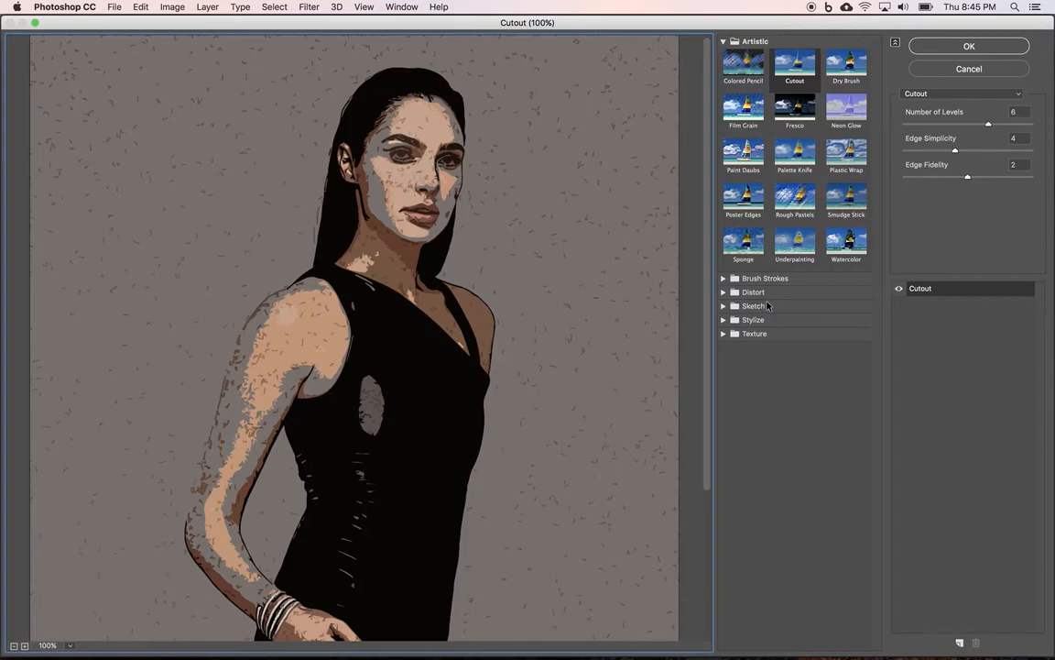
{"action": "left_click", "coordinate": [968, 46]}
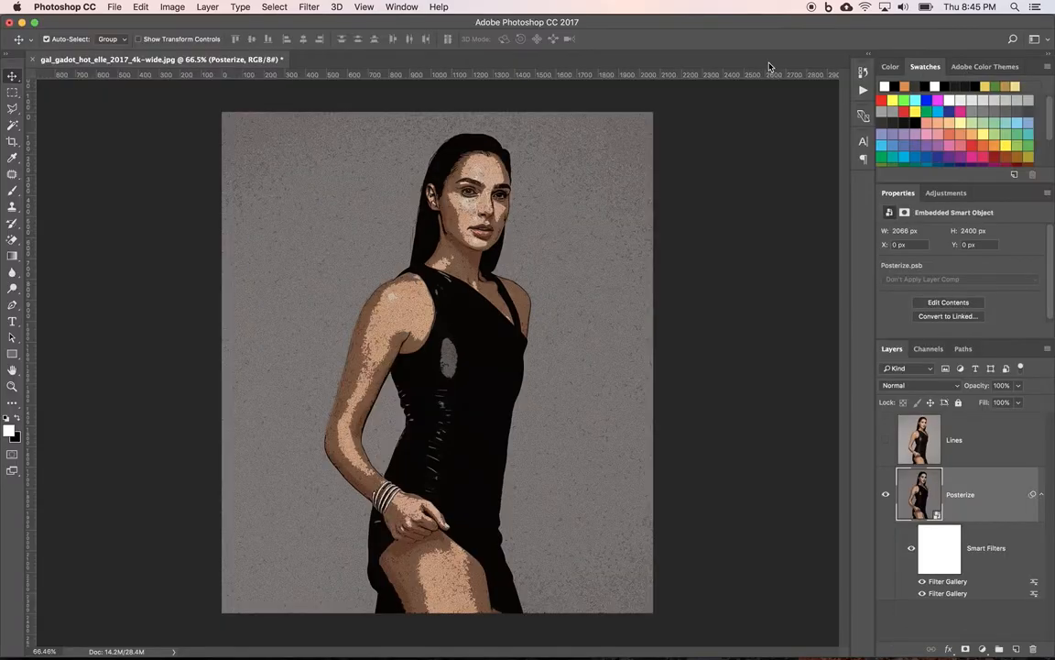
- Apply Pixelate > Color Halftone with the default radius and channel angles
{"action": "left_click", "coordinate": [309, 6]}
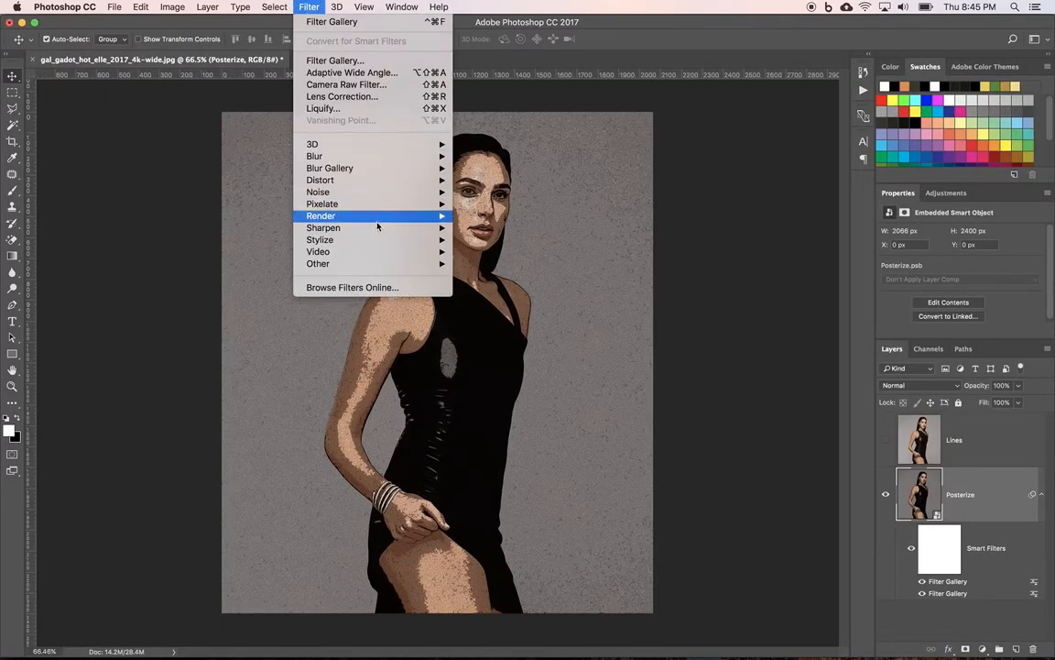
{"action": "mouse_move", "coordinate": [321, 204]}
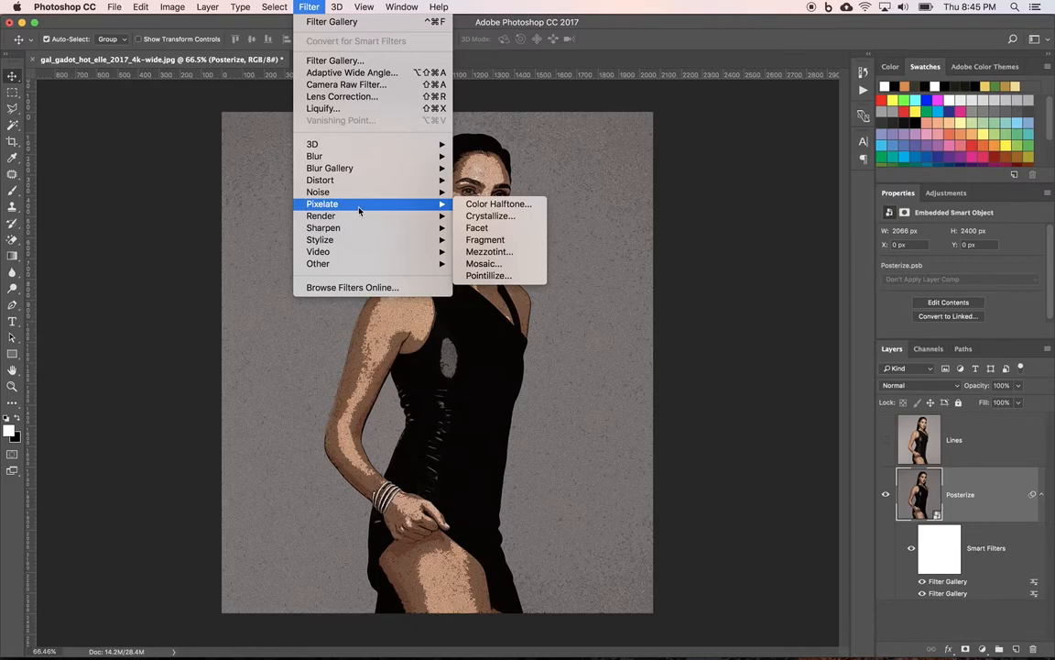
{"action": "mouse_move", "coordinate": [497, 204]}
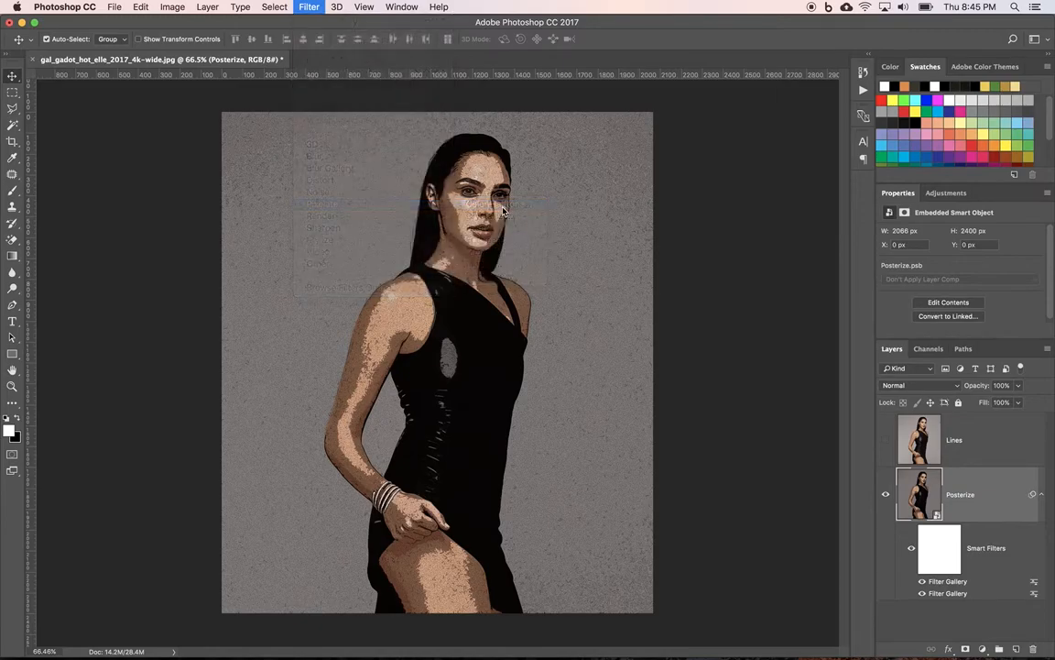
{"action": "left_click", "coordinate": [309, 6]}
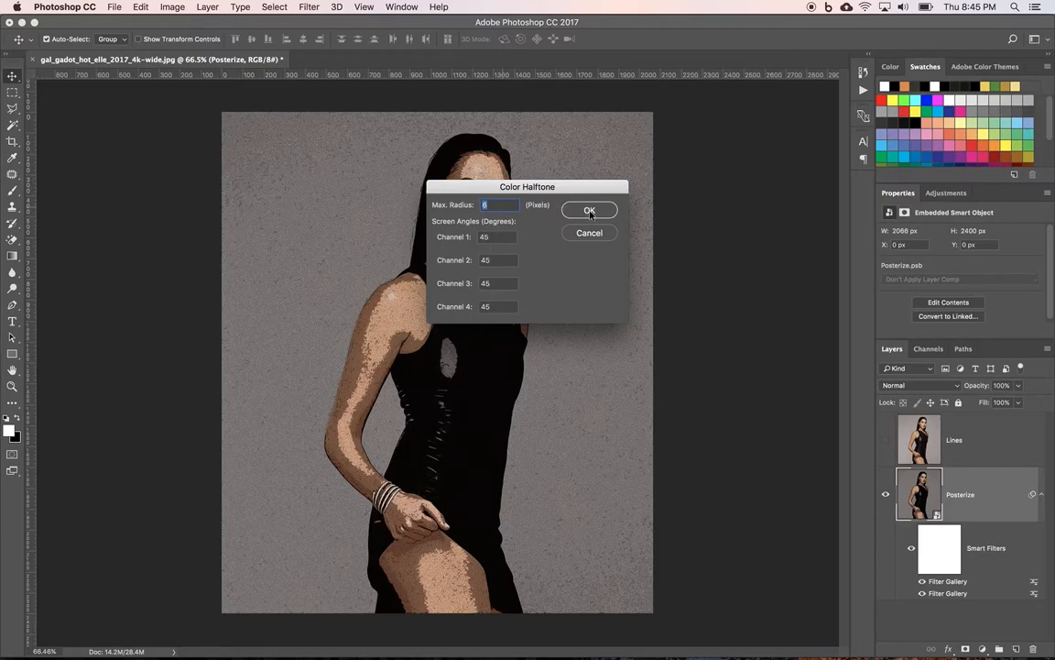
{"action": "left_click", "coordinate": [590, 210]}
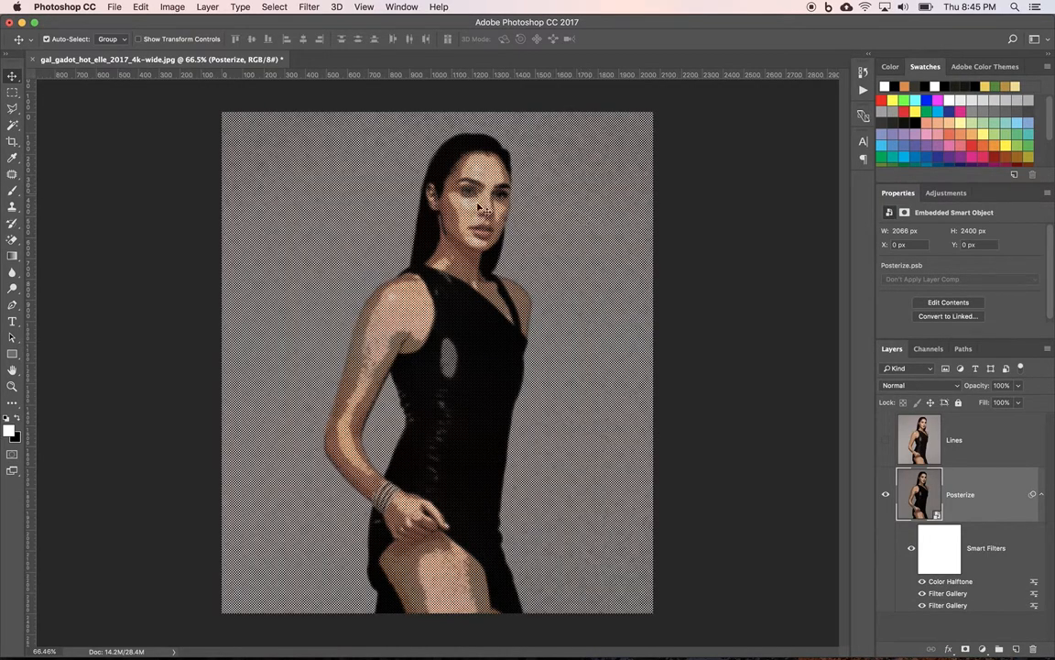
{"action": "mouse_move", "coordinate": [500, 229]}
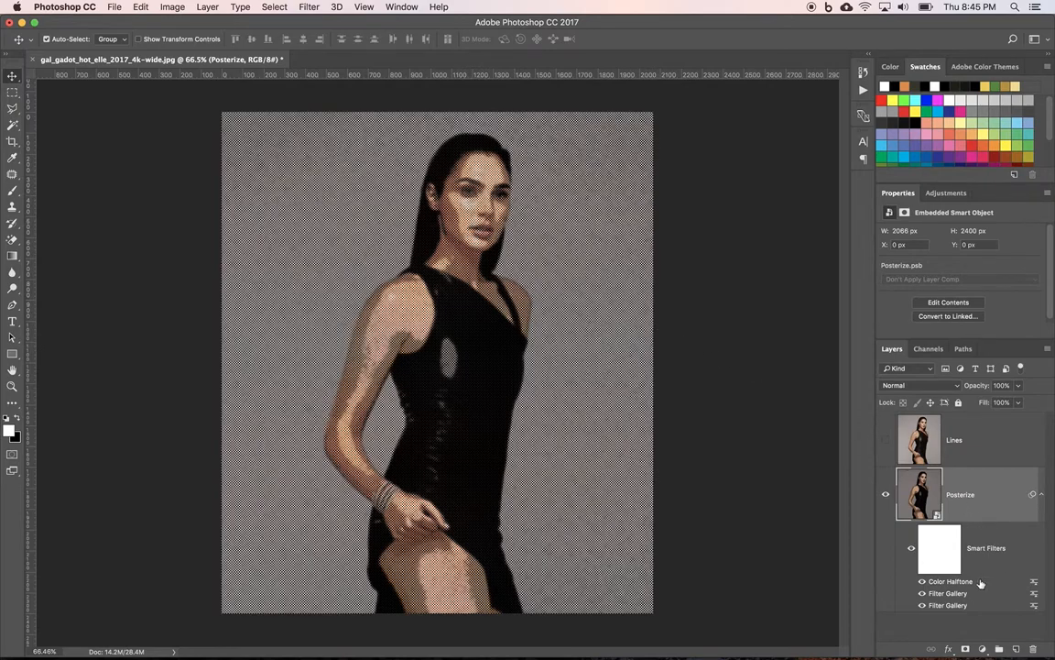
{"action": "mouse_move", "coordinate": [1007, 588]}
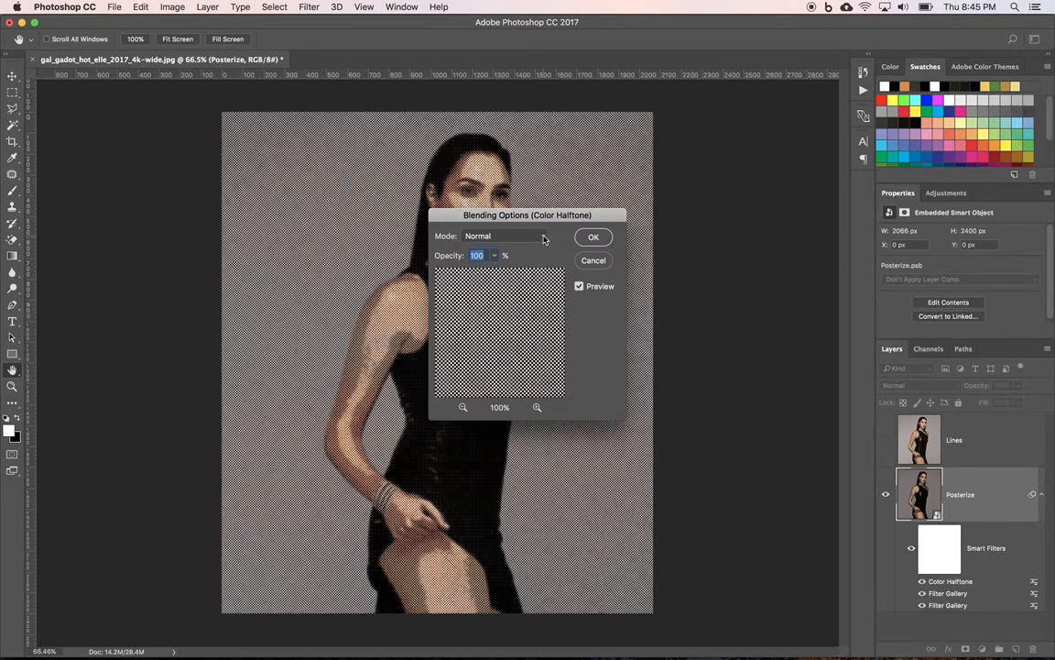
- Set the Color Halftone filter's blending to Soft Light mode at 70% opacity
{"action": "left_click", "coordinate": [509, 236]}
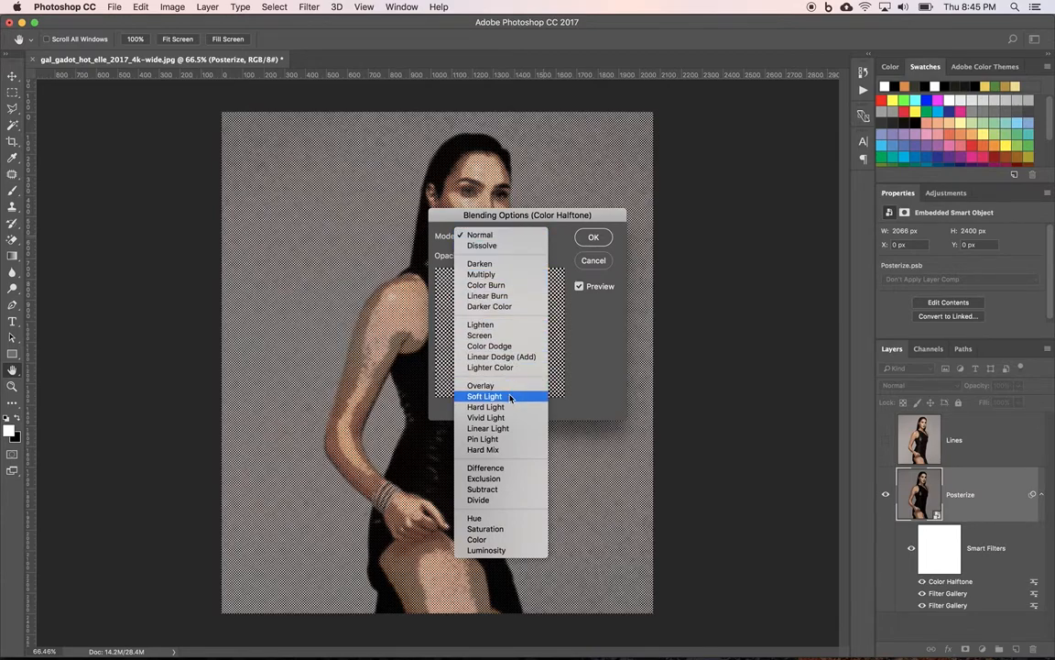
{"action": "left_click", "coordinate": [484, 396]}
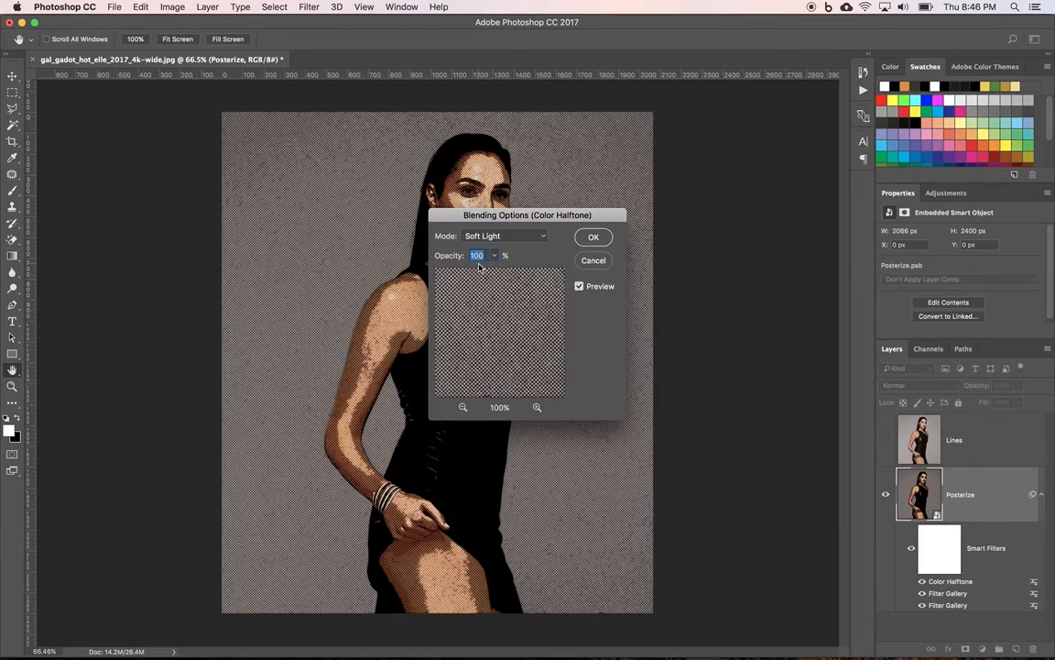
{"action": "type", "text": "70"}
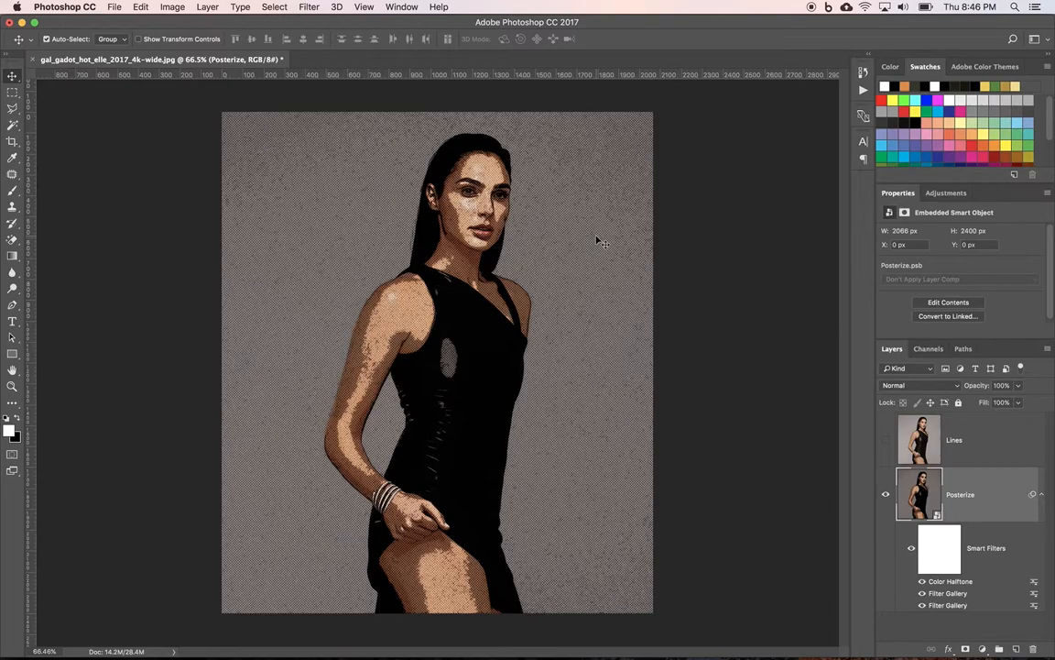
{"action": "mouse_move", "coordinate": [783, 502]}
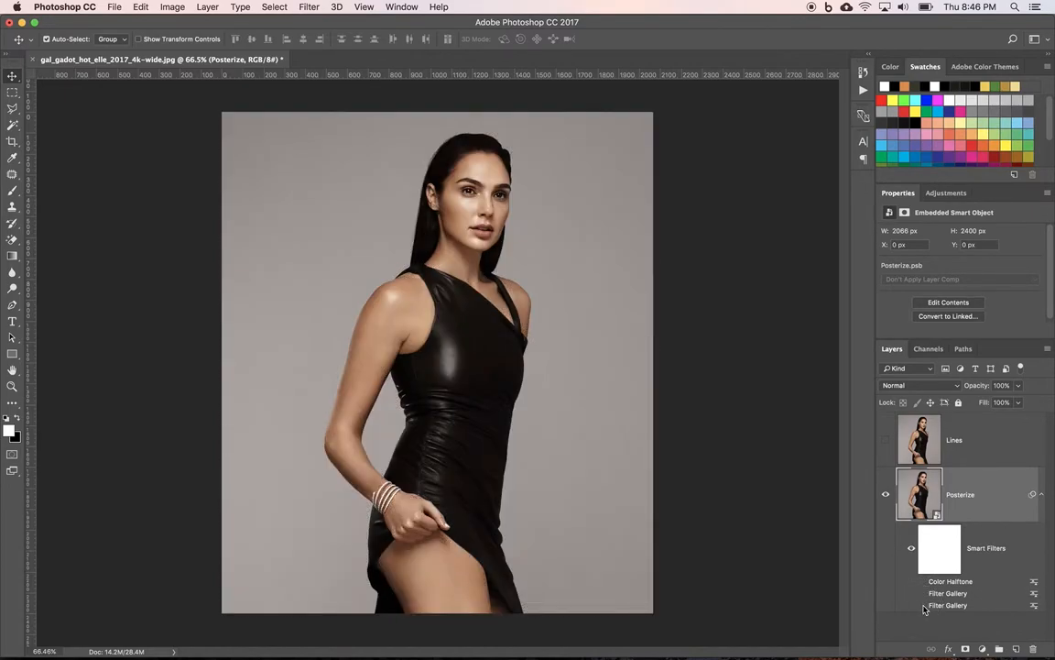
{"action": "left_click", "coordinate": [923, 581]}
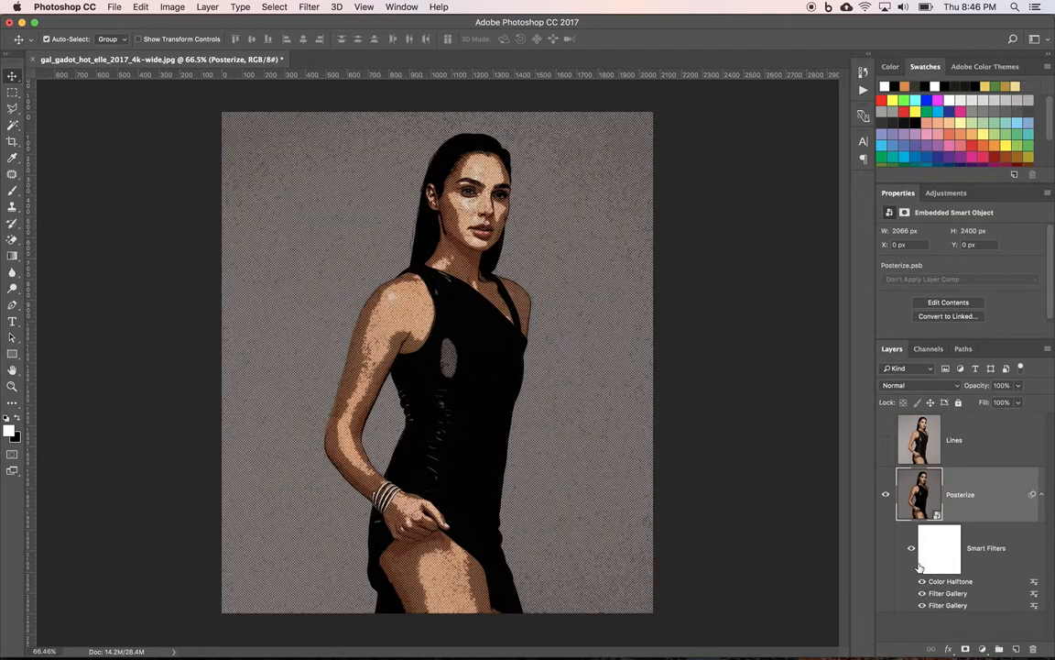
{"action": "left_click", "coordinate": [911, 548]}
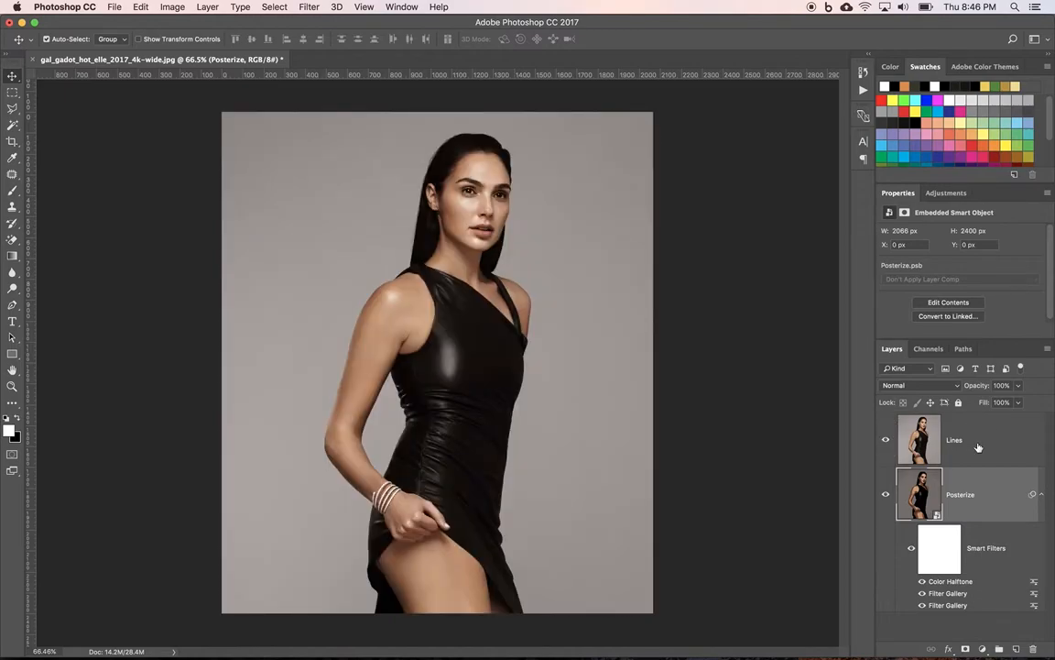
- Convert the visible Lines layer to an embedded smart object and open the Filter menu
{"action": "right_click", "coordinate": [954, 440]}
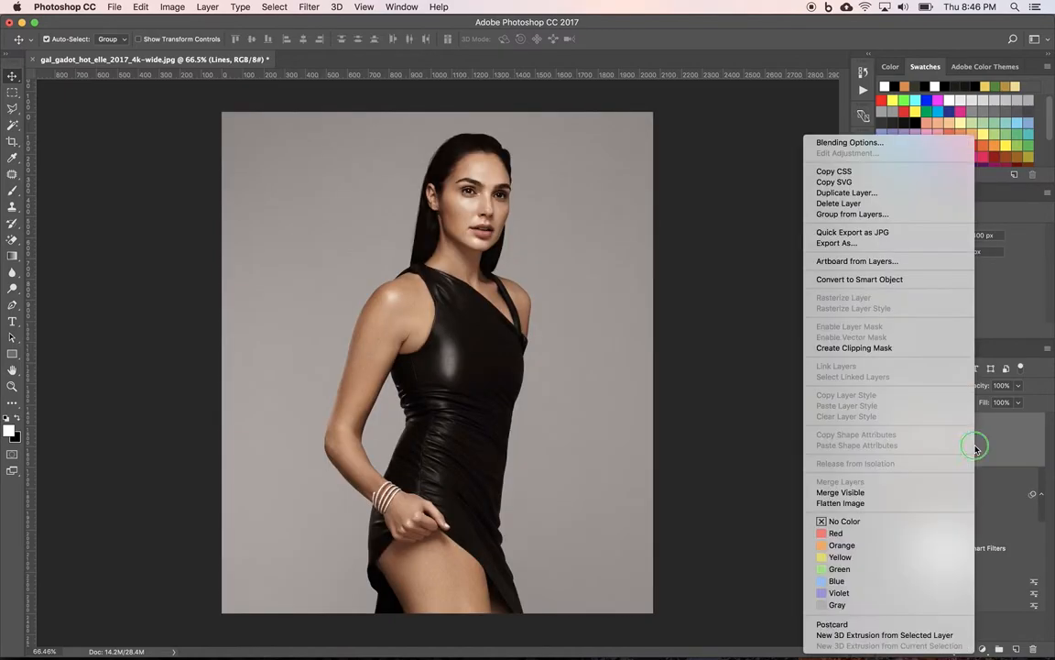
{"action": "mouse_move", "coordinate": [860, 279]}
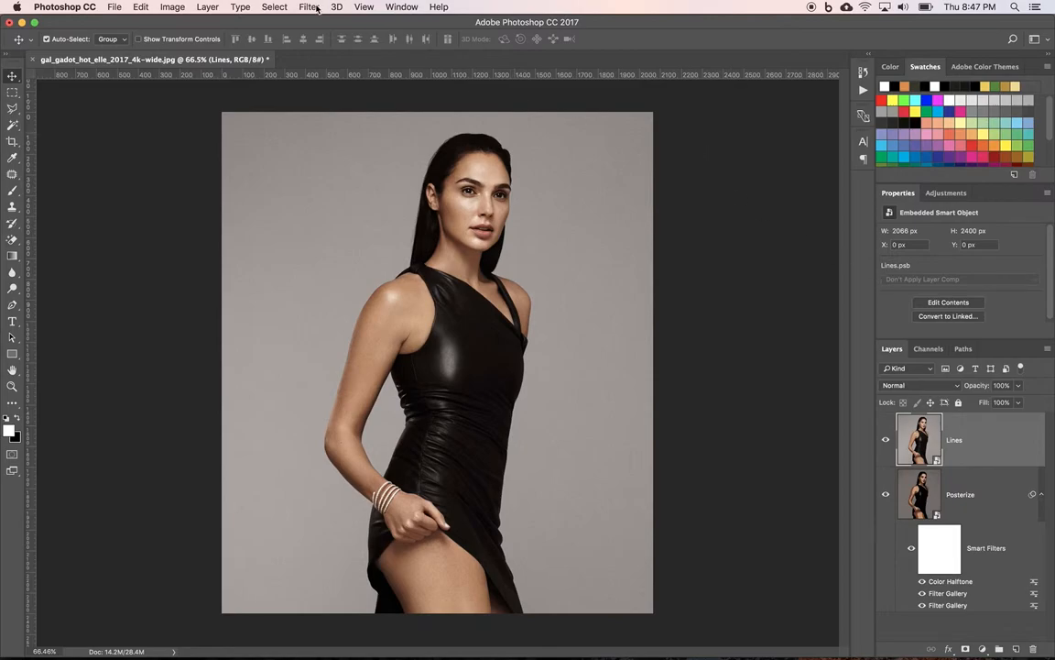
{"action": "left_click", "coordinate": [309, 6]}
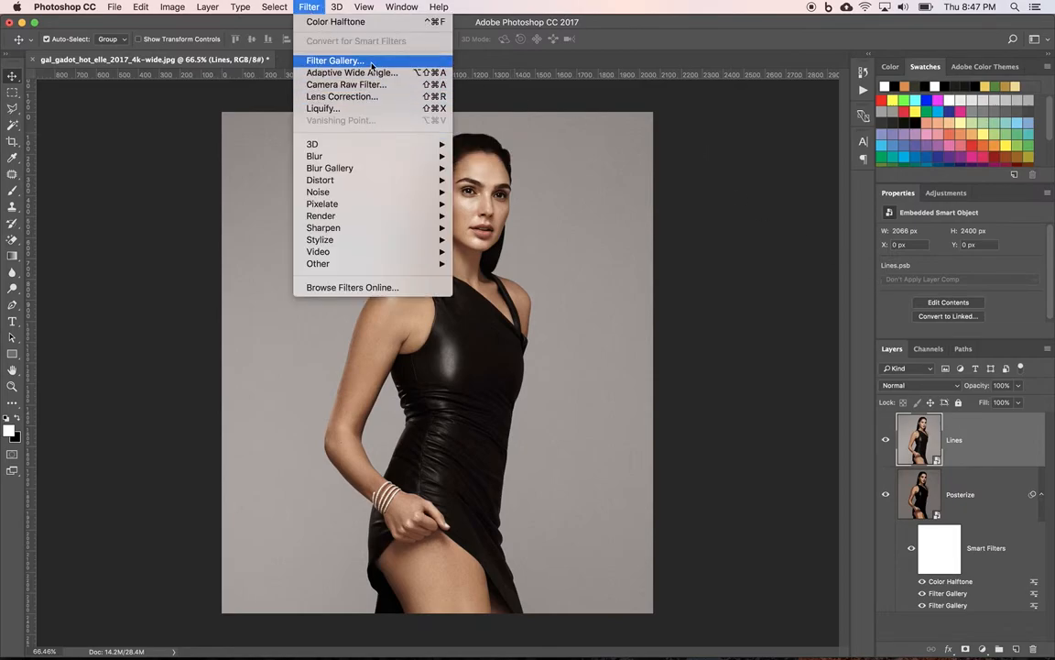
- Apply Stylize > Glowing Edges with Edge Width 1, Brightness 4, Smoothness 15
{"action": "left_click", "coordinate": [334, 61]}
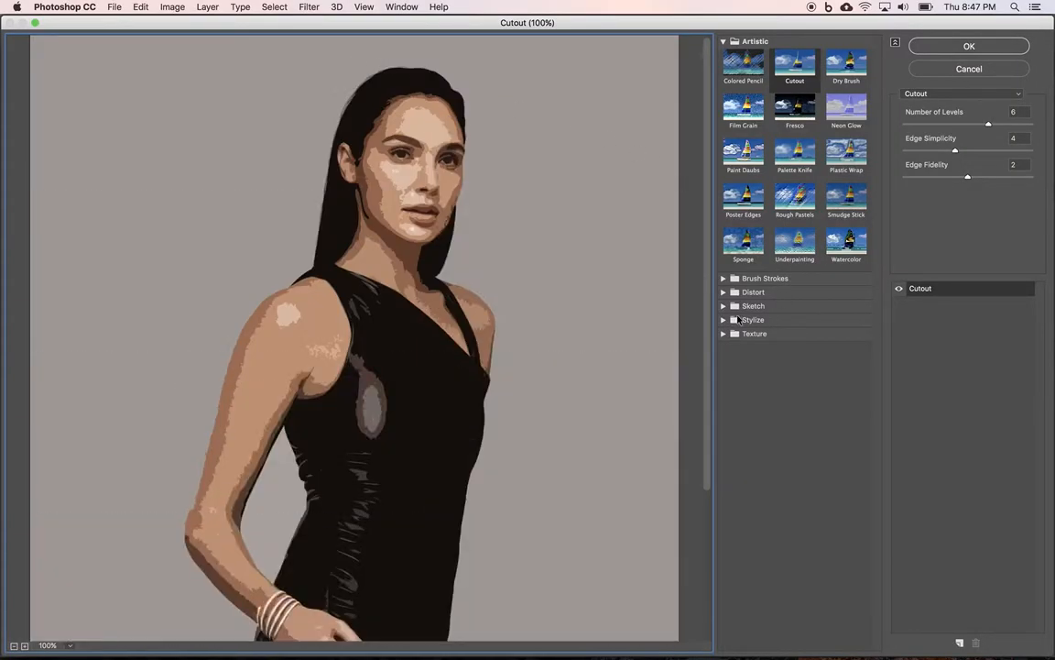
{"action": "left_click", "coordinate": [754, 320]}
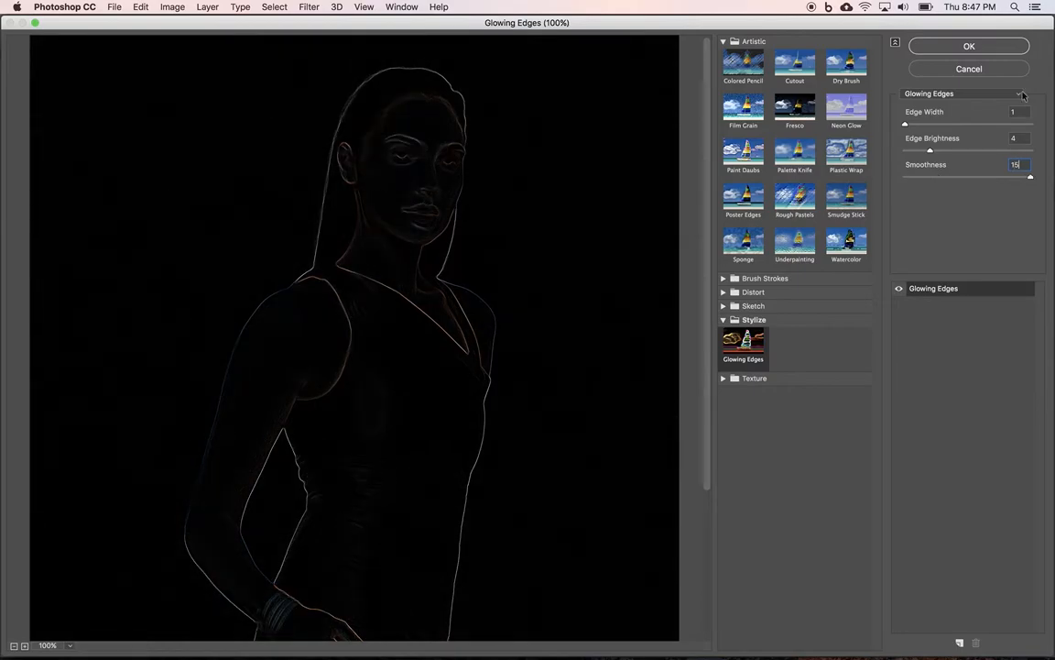
{"action": "left_click", "coordinate": [969, 46]}
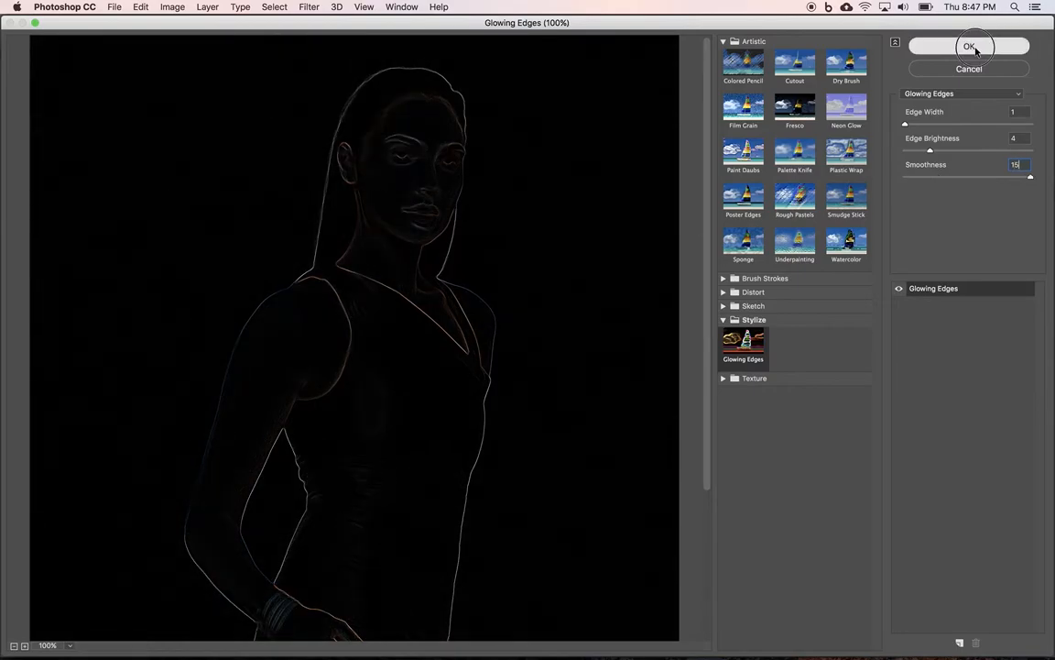
{"action": "left_click", "coordinate": [969, 47]}
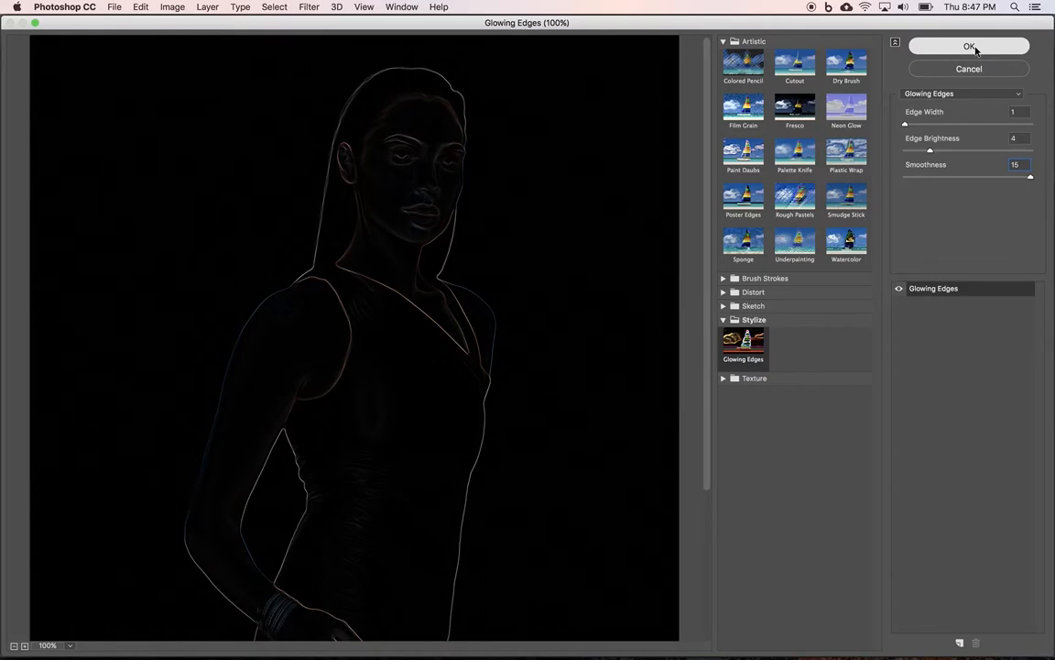
{"action": "left_click", "coordinate": [968, 45]}
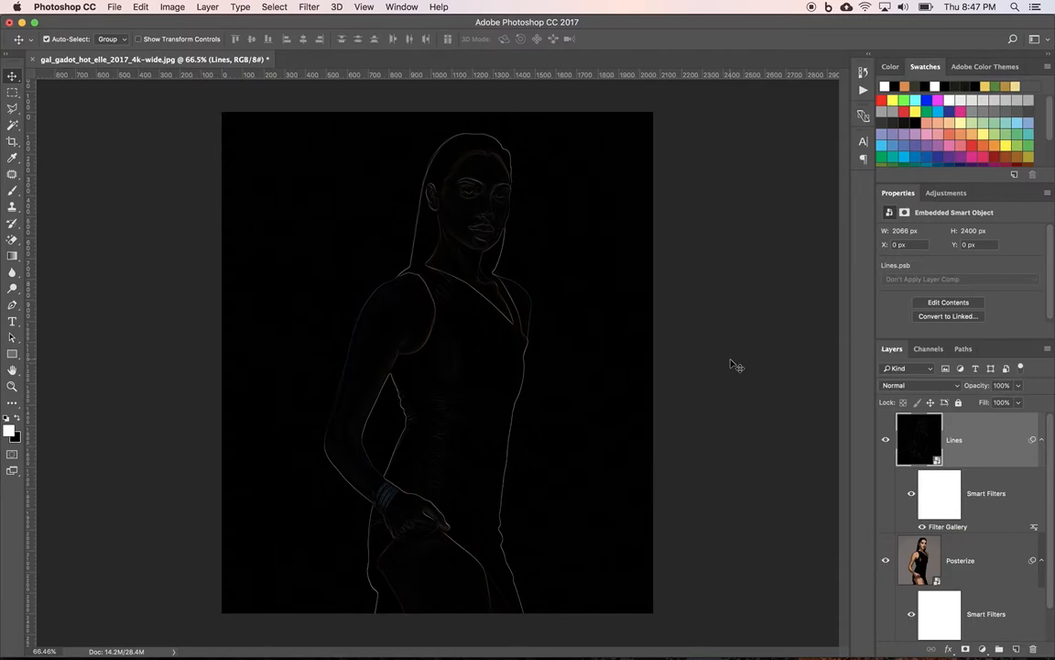
{"action": "mouse_move", "coordinate": [311, 15]}
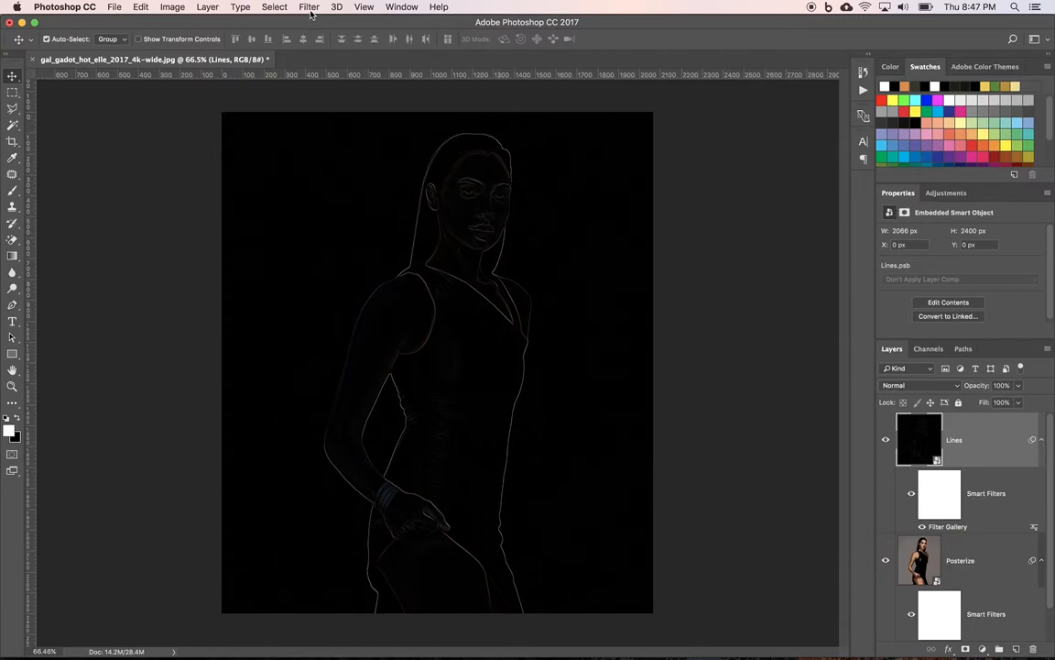
- Preview the Sketch > Torn Edges effect in the Filter Gallery
{"action": "left_click", "coordinate": [308, 7]}
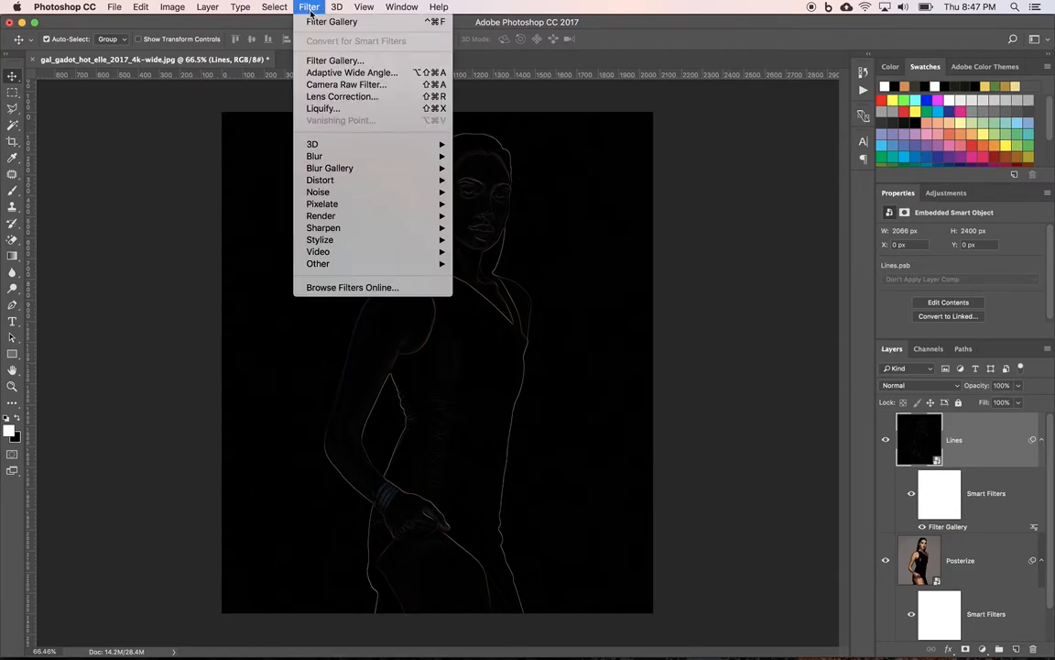
{"action": "mouse_move", "coordinate": [335, 61]}
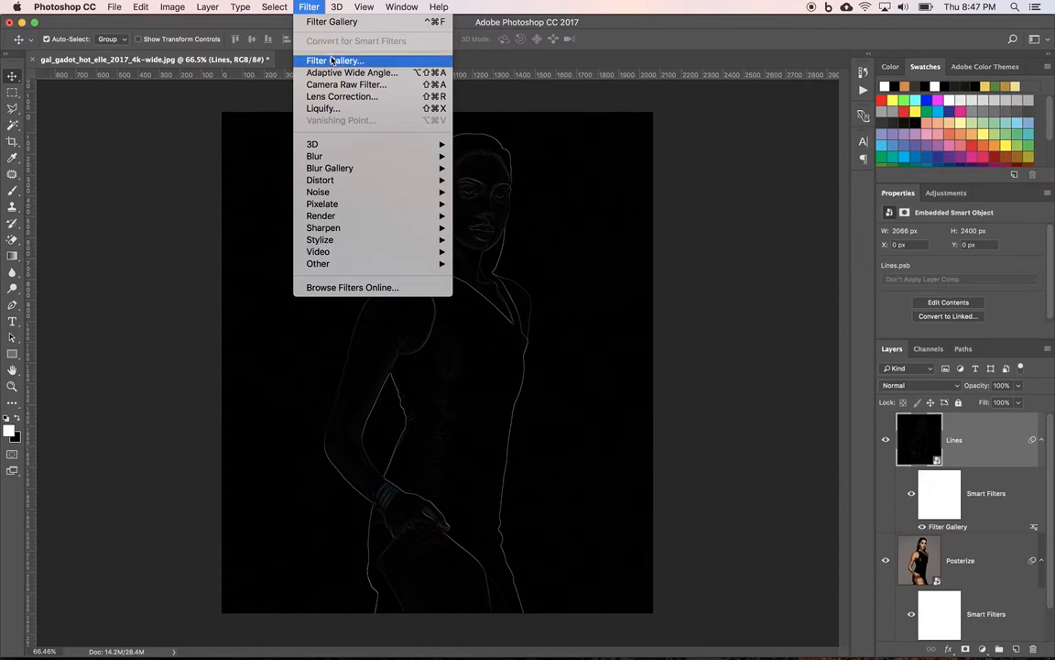
{"action": "left_click", "coordinate": [335, 60]}
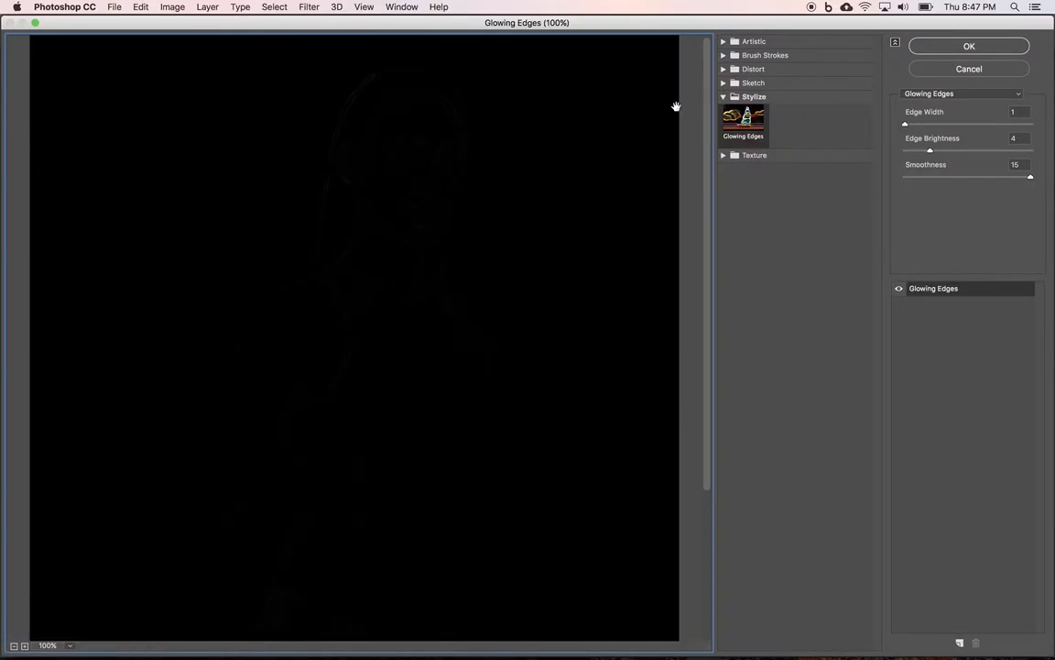
{"action": "left_click", "coordinate": [753, 83]}
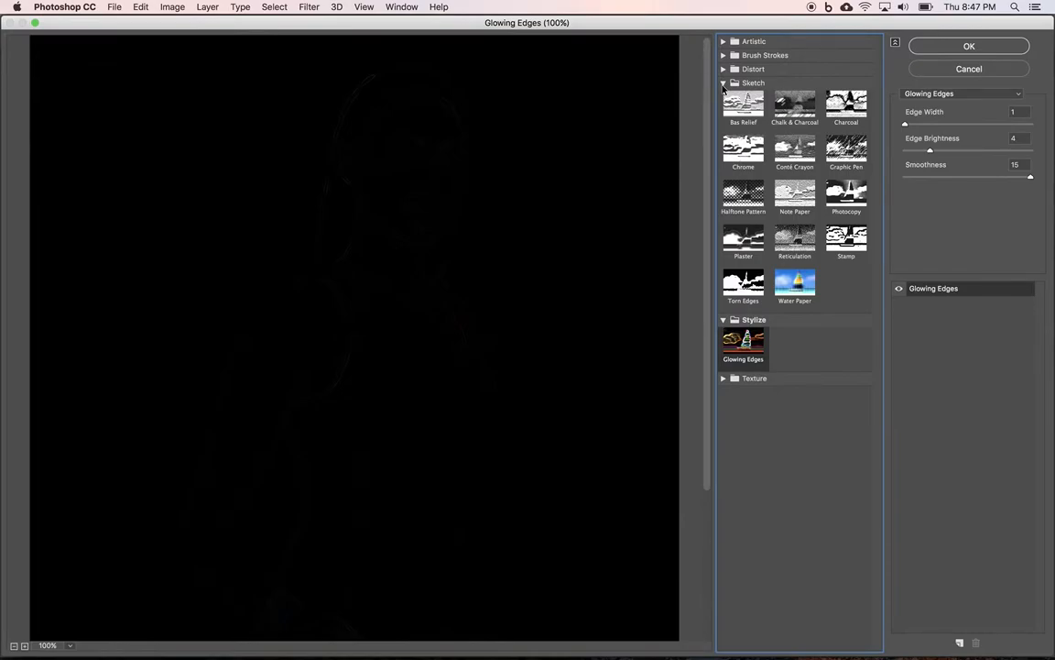
{"action": "mouse_move", "coordinate": [739, 285]}
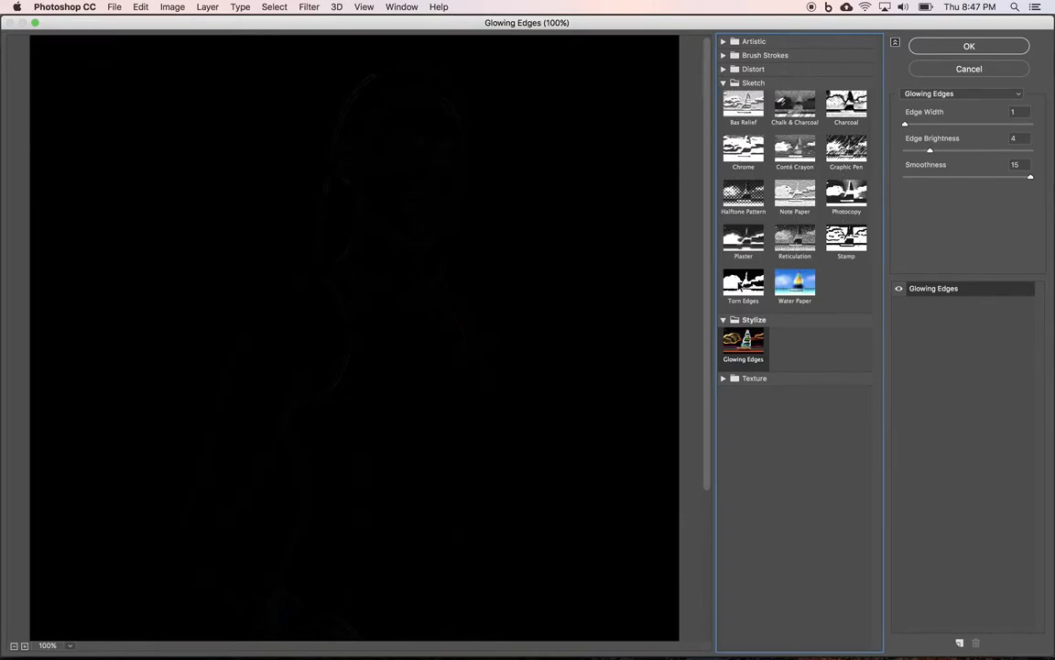
{"action": "left_click", "coordinate": [743, 283]}
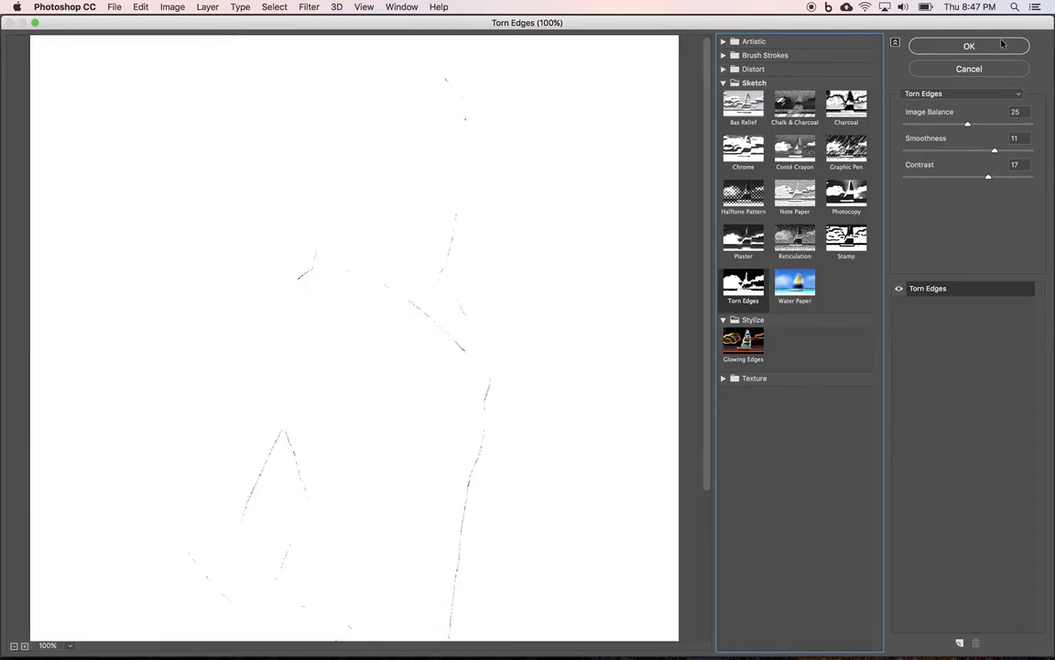
{"action": "left_click", "coordinate": [968, 46]}
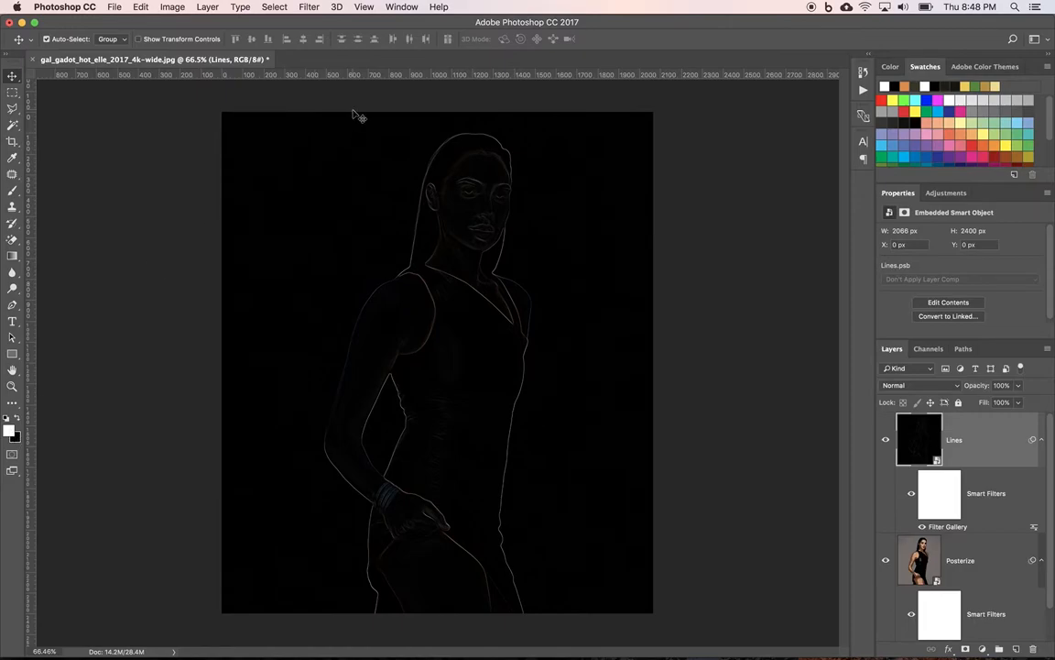
- Apply Torn Edges with Image Balance 3 and raised Smoothness to the Lines layer
{"action": "left_click", "coordinate": [309, 6]}
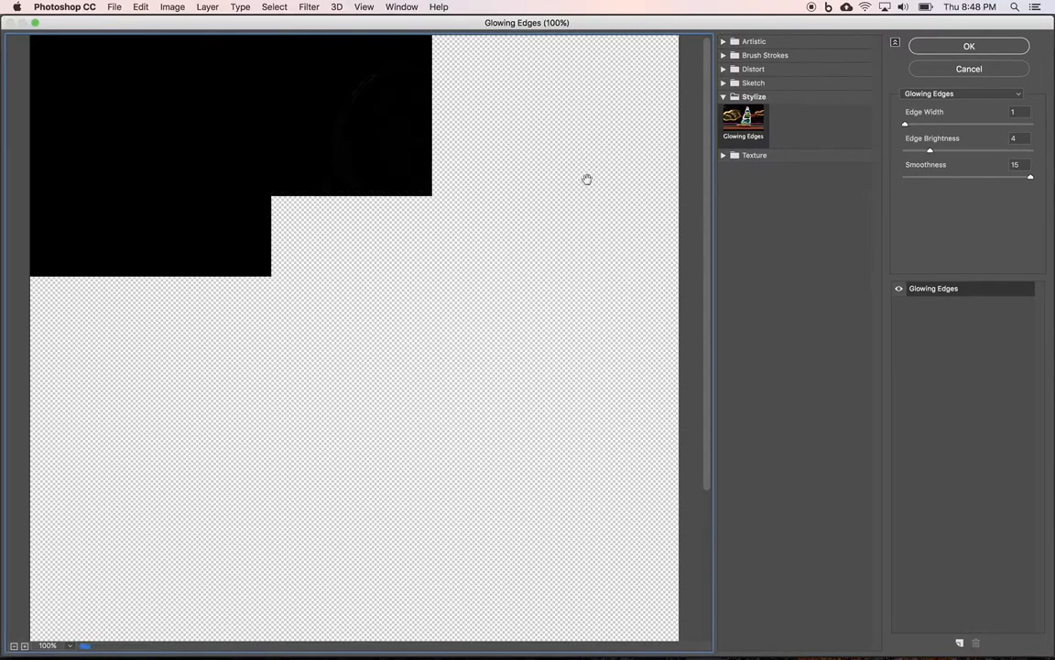
{"action": "left_click", "coordinate": [723, 83]}
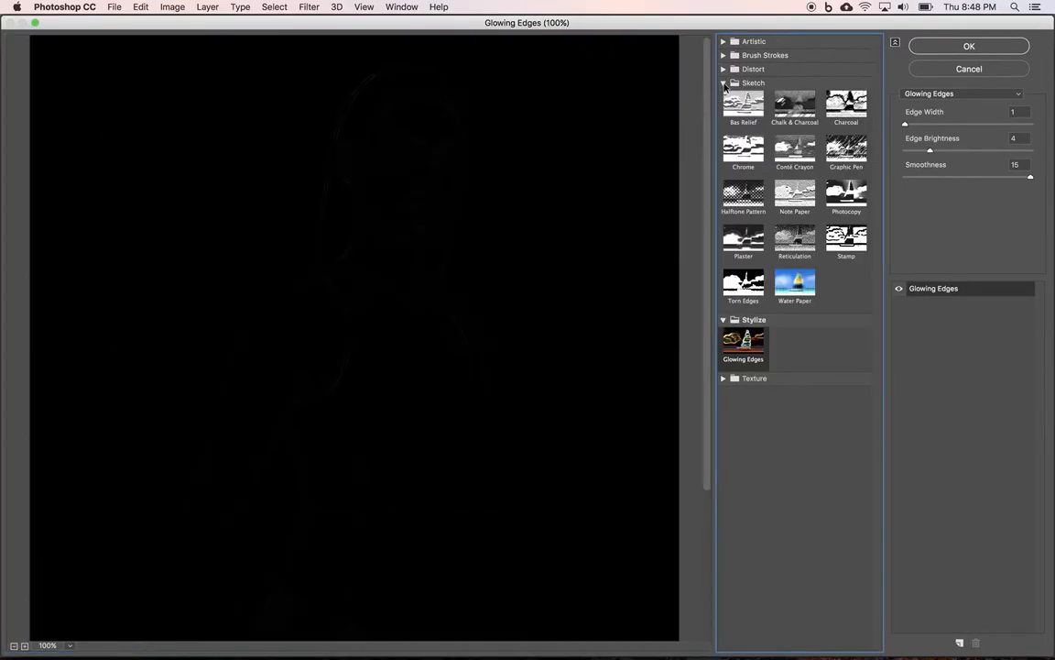
{"action": "left_click", "coordinate": [743, 282]}
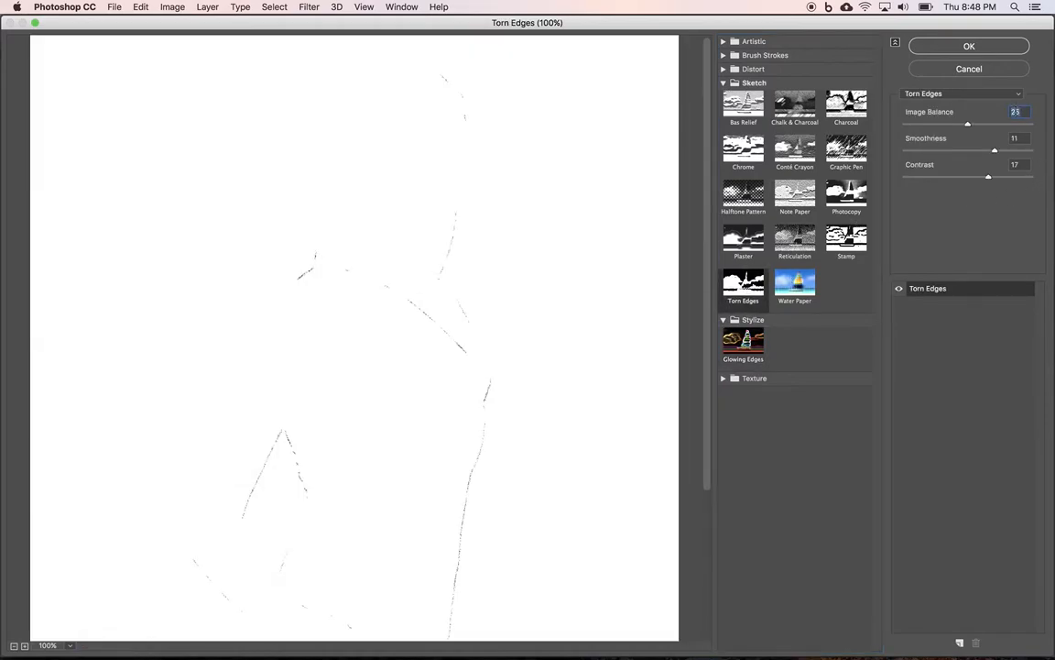
{"action": "type", "text": "3"}
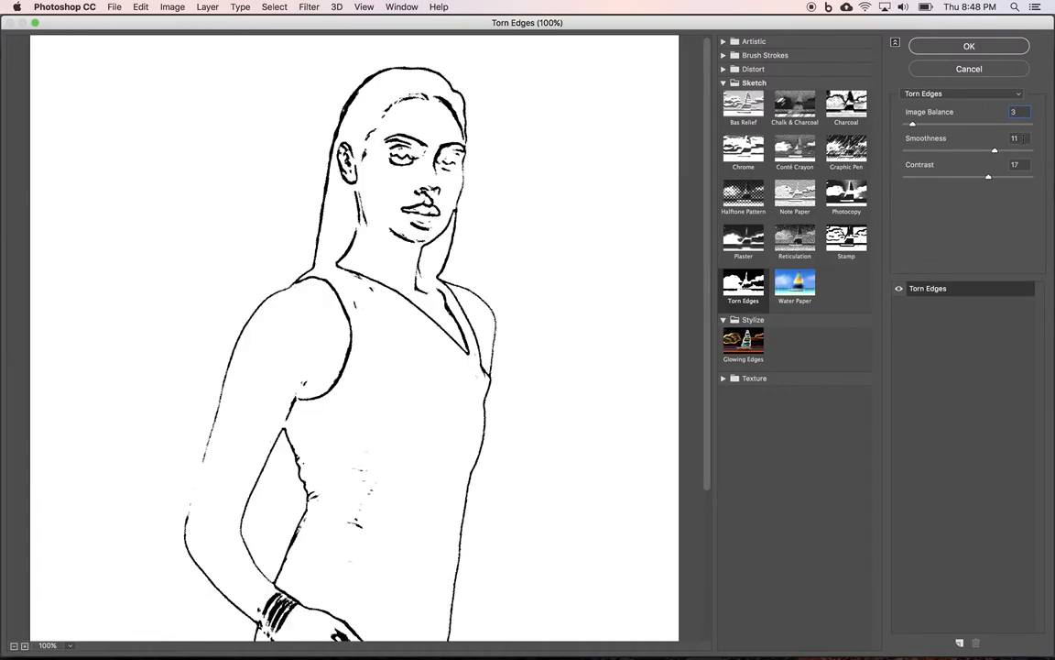
{"action": "left_click", "coordinate": [1018, 138]}
{"action": "type", "text": "15"}
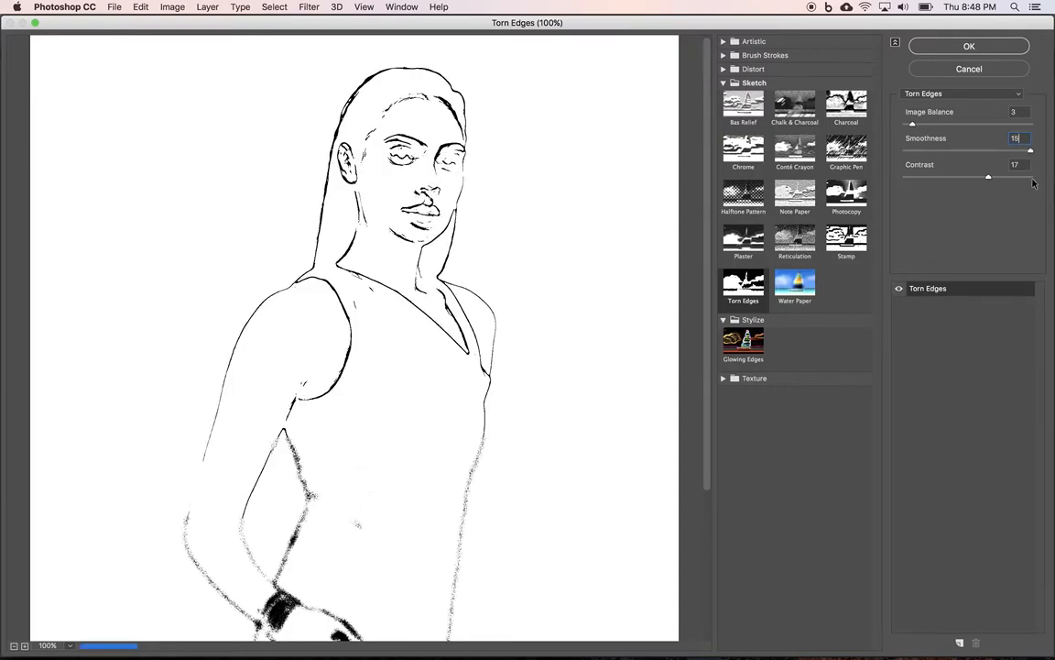
{"action": "left_click", "coordinate": [1015, 164]}
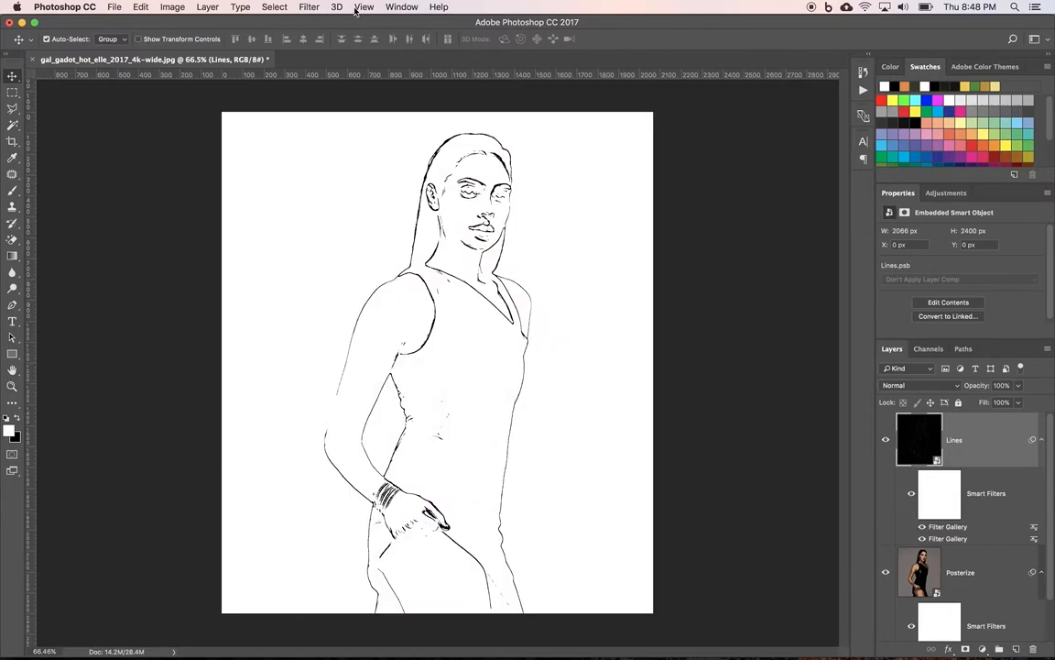
{"action": "mouse_move", "coordinate": [310, 6]}
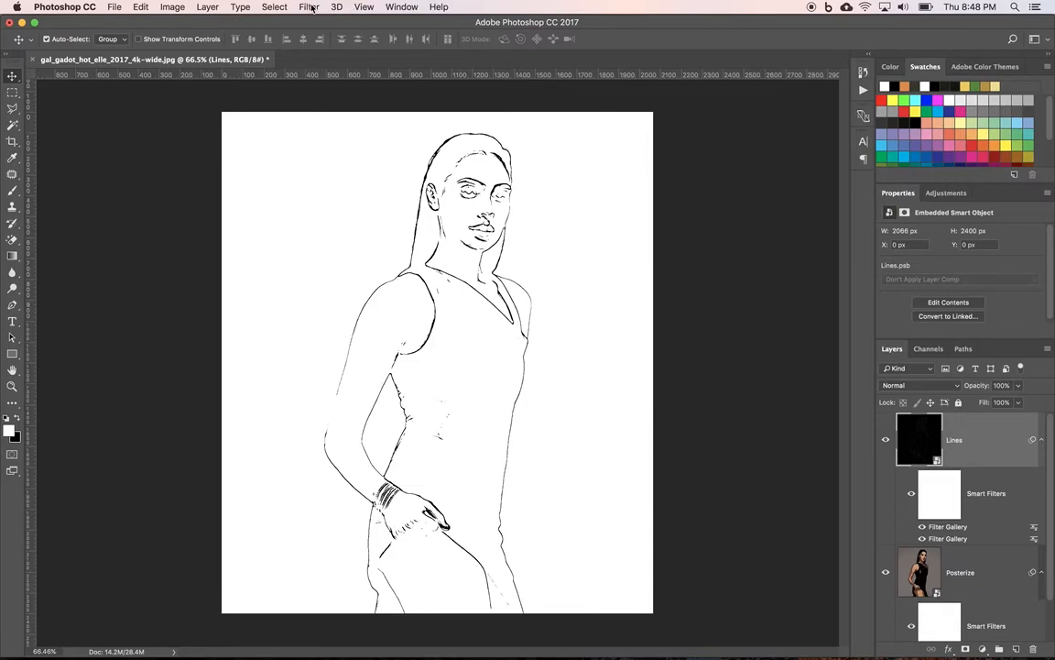
- Apply a Gaussian Blur with a 1.0-pixel radius to the Lines layer
{"action": "left_click", "coordinate": [309, 6]}
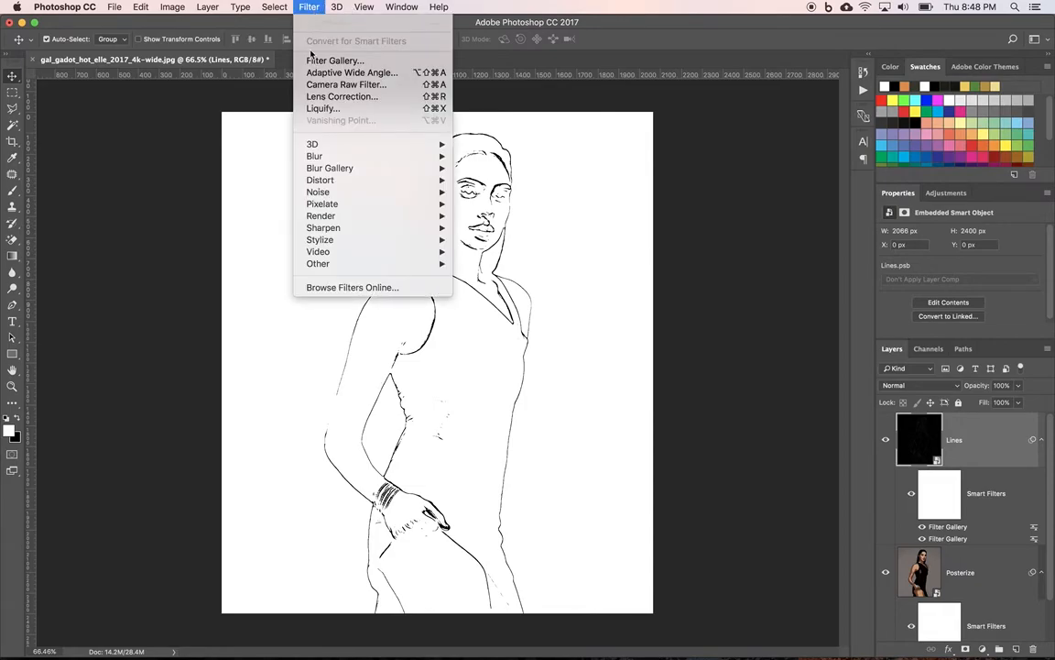
{"action": "mouse_move", "coordinate": [315, 156]}
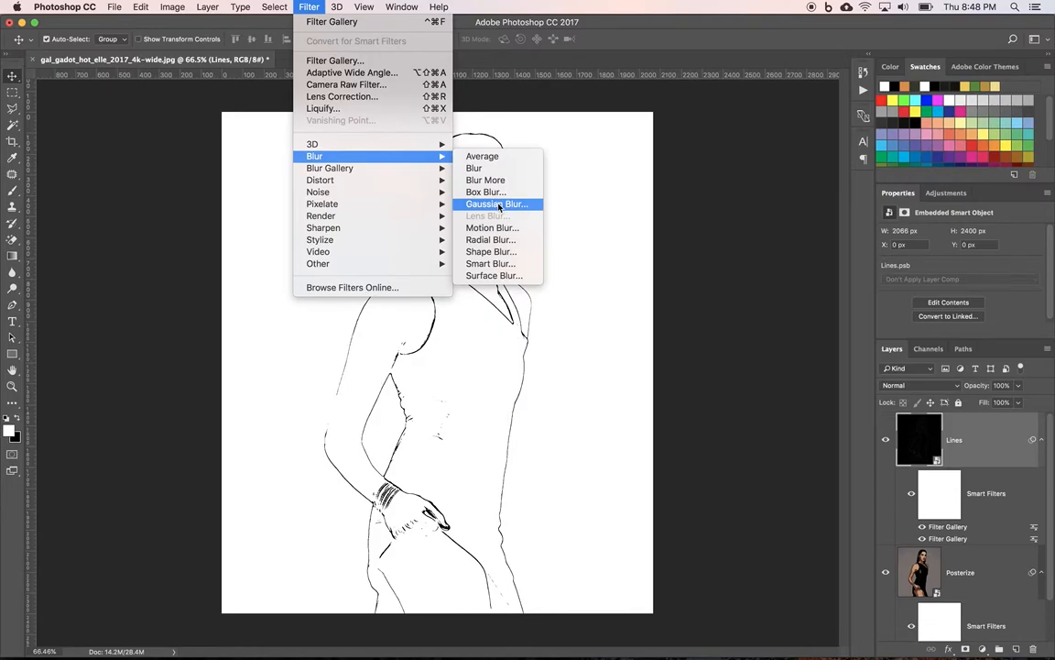
{"action": "left_click", "coordinate": [497, 204]}
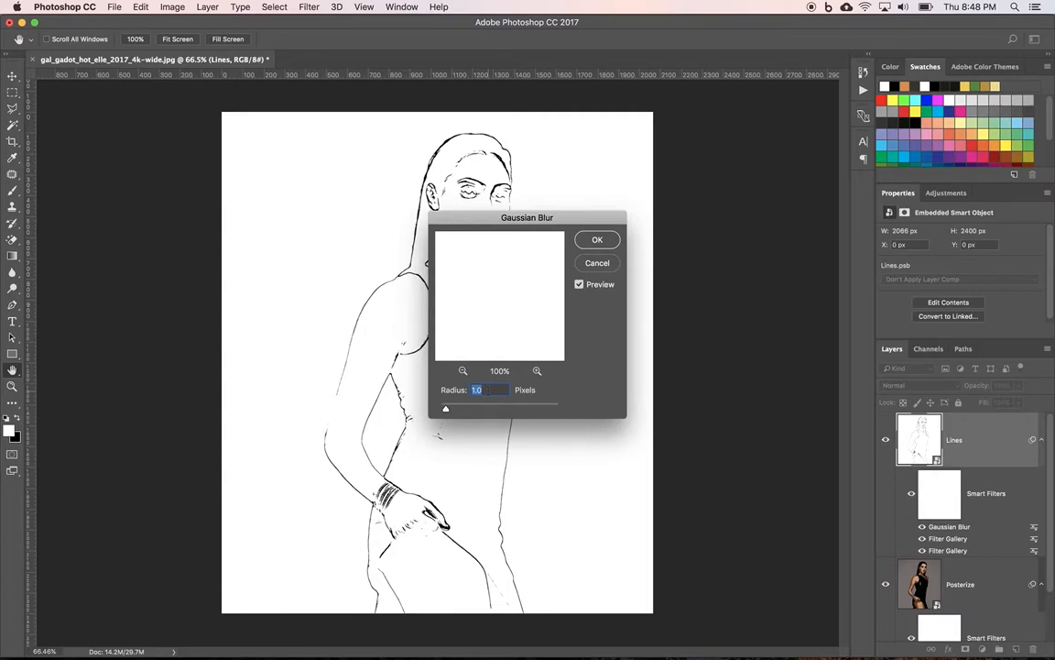
{"action": "mouse_move", "coordinate": [612, 247]}
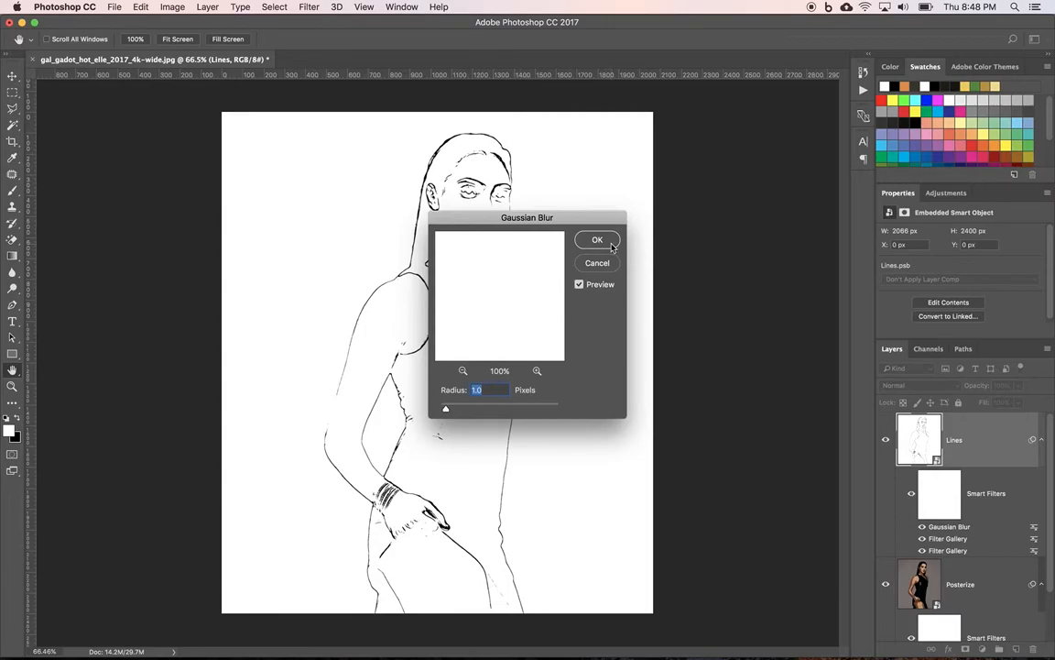
{"action": "left_click", "coordinate": [598, 239]}
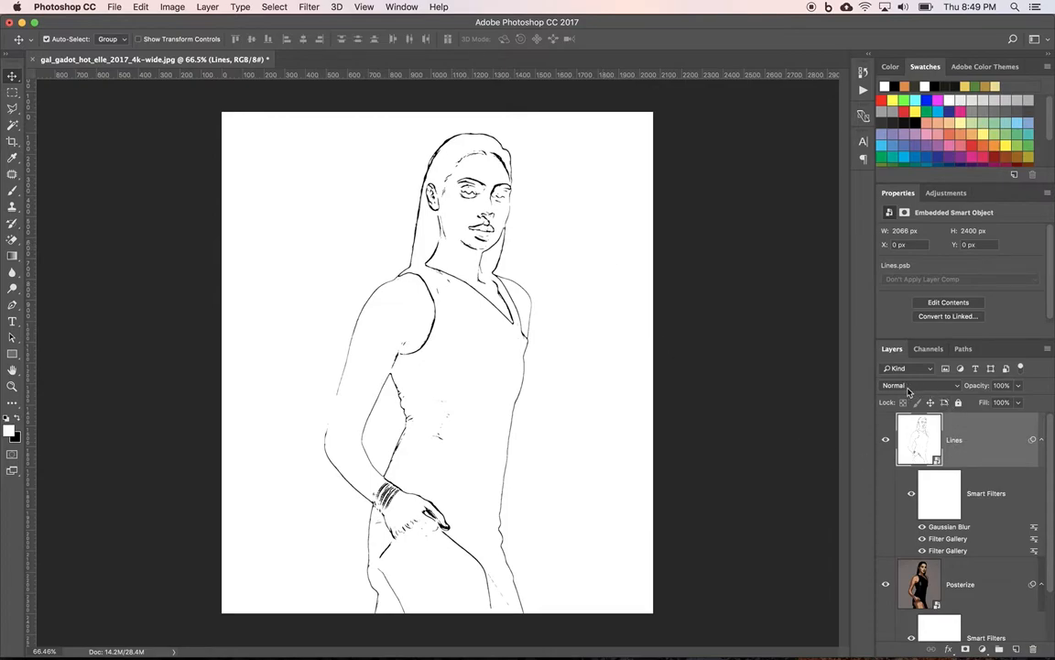
{"action": "mouse_move", "coordinate": [912, 392]}
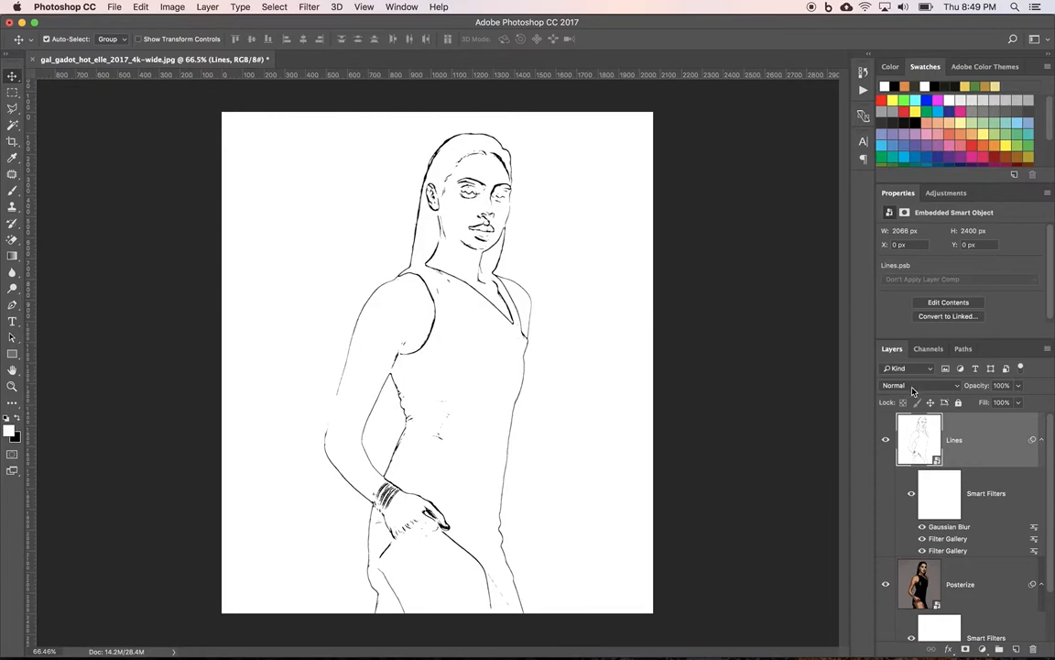
- Set the Lines layer blend mode to Multiply, then hide and reshow it to compare
{"action": "left_click", "coordinate": [916, 384]}
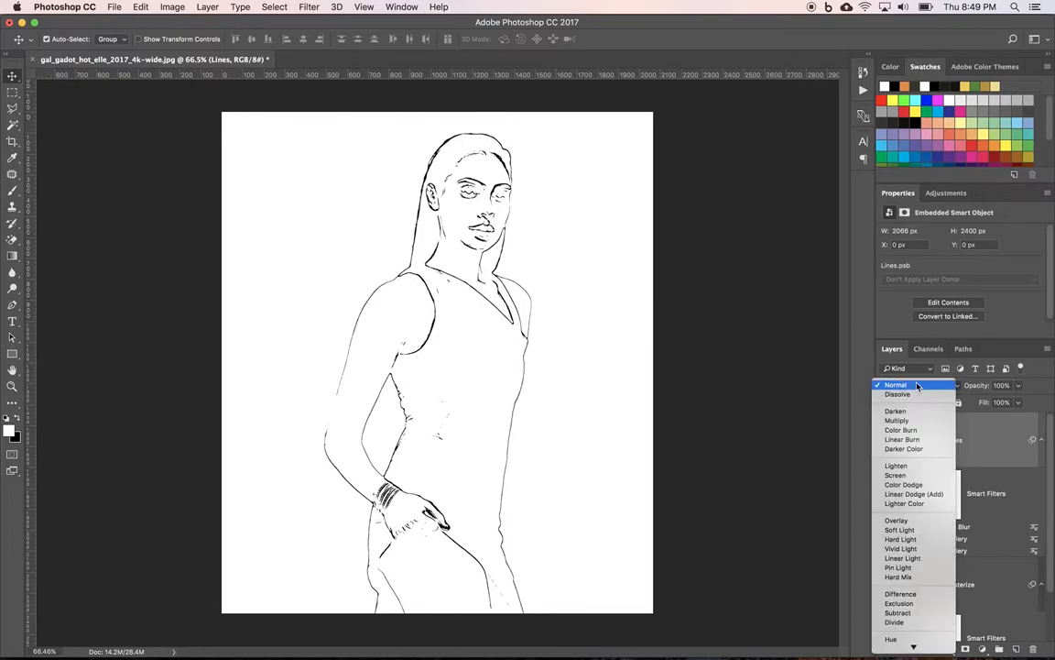
{"action": "left_click", "coordinate": [897, 421]}
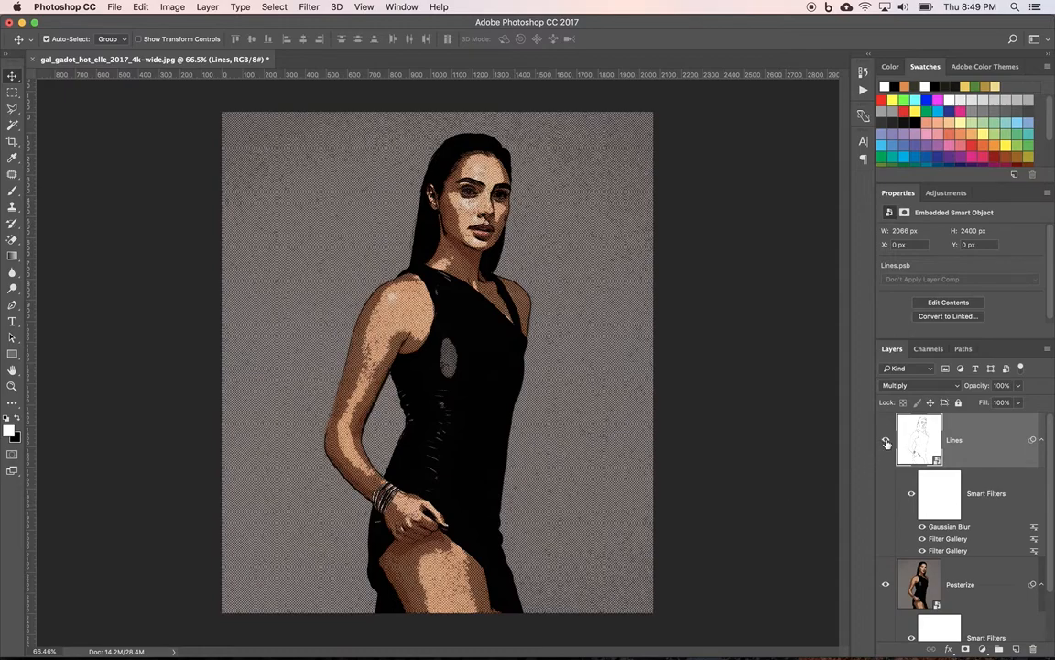
{"action": "mouse_move", "coordinate": [885, 440]}
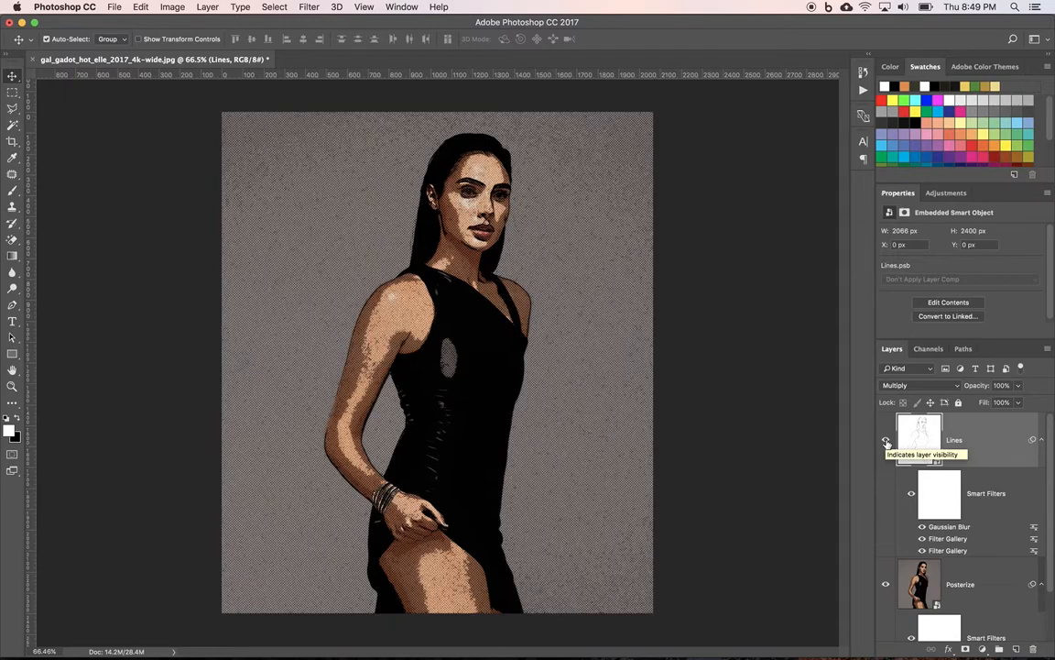
{"action": "left_click", "coordinate": [885, 440]}
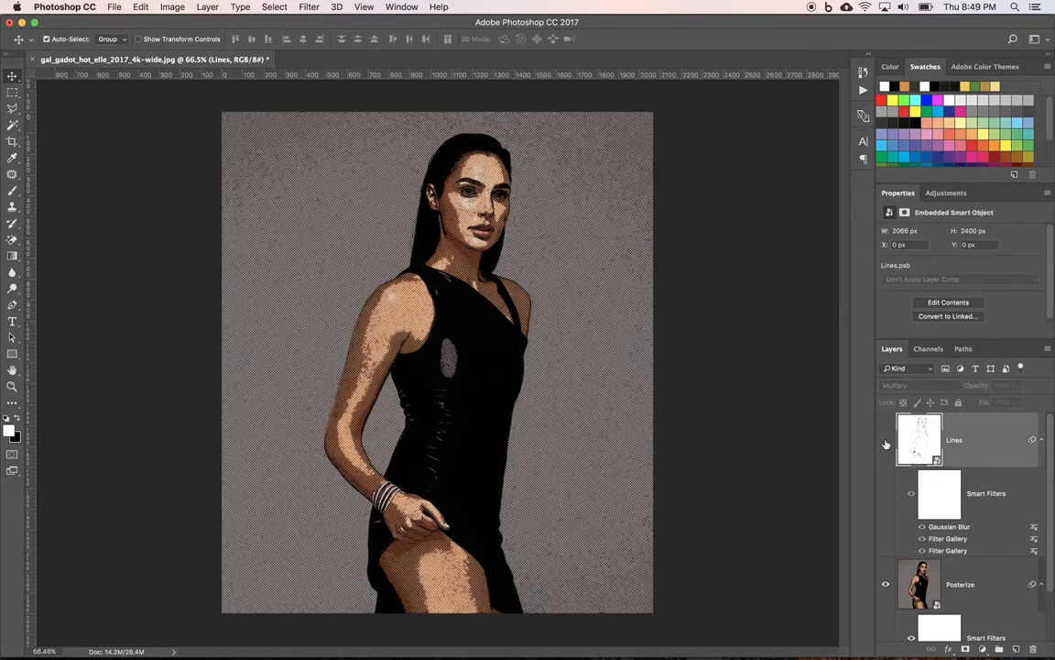
{"action": "left_click", "coordinate": [885, 442]}
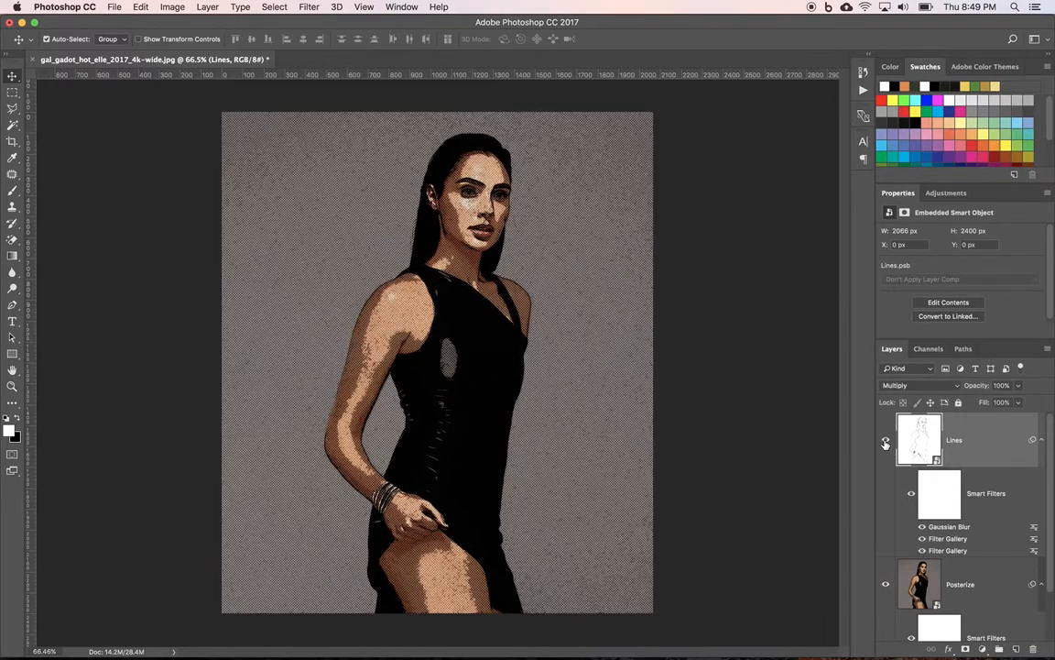